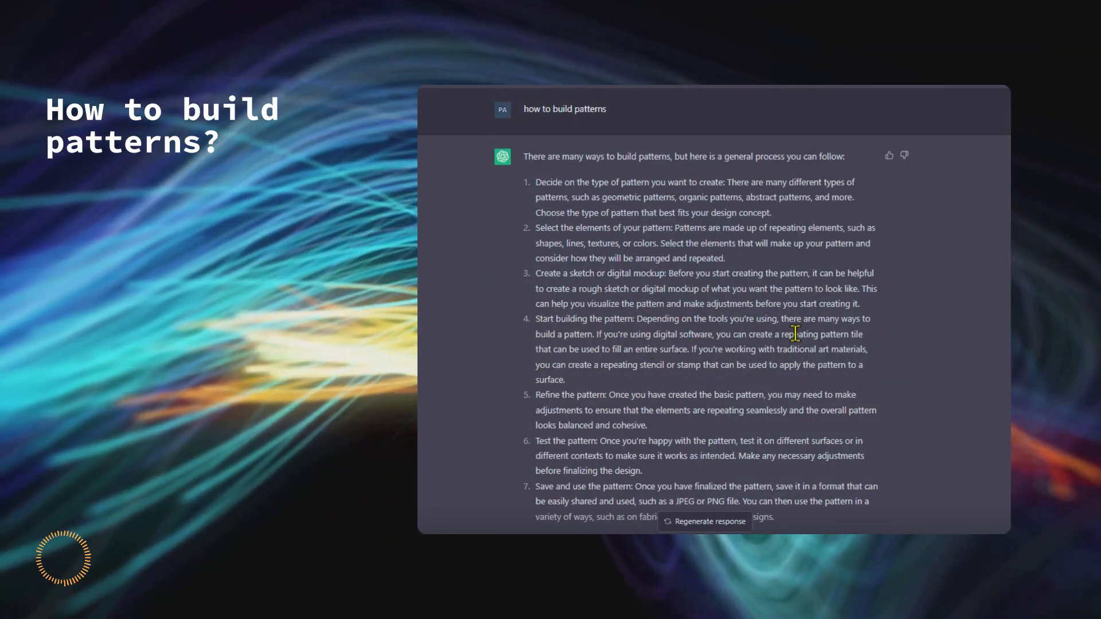
Draw a gradient rectangle over the right half, convert it to curves, and bend its left edge into an S-wave
{"action": "left_click_drag", "start_coordinate": [713, 334], "coordinate": [866, 334]}
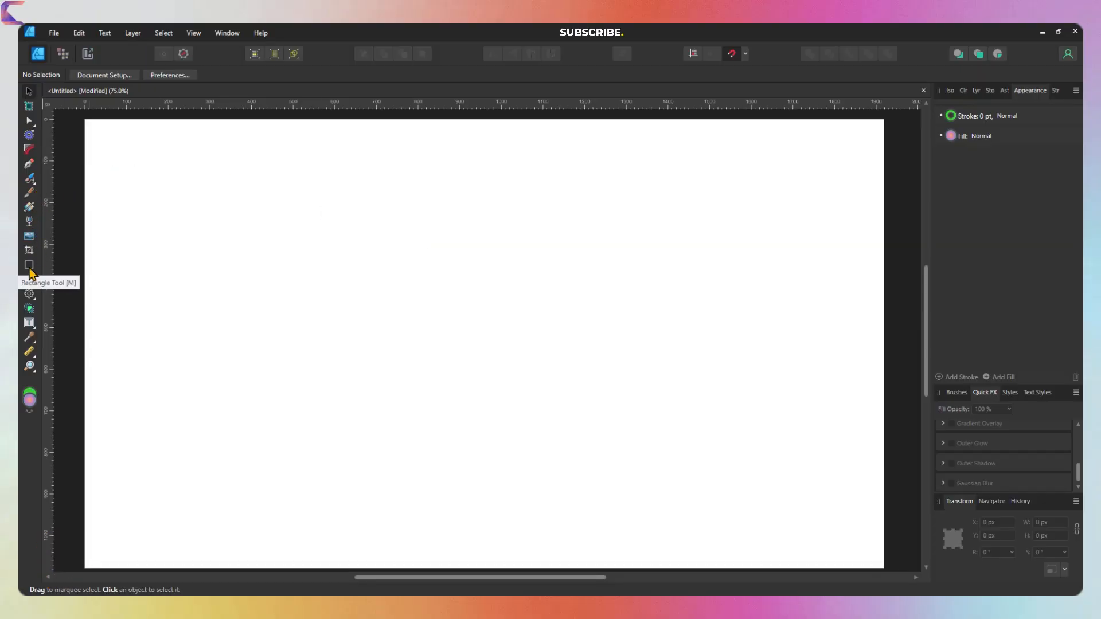
{"action": "left_click_drag", "start_coordinate": [428, 119], "coordinate": [676, 317]}
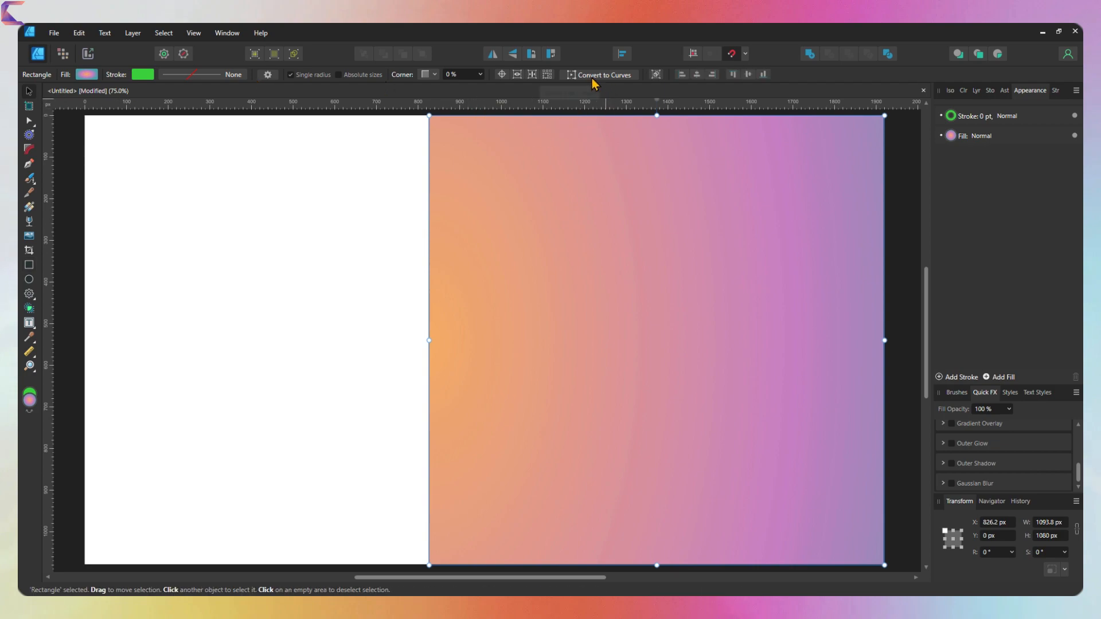
{"action": "left_click", "coordinate": [30, 120]}
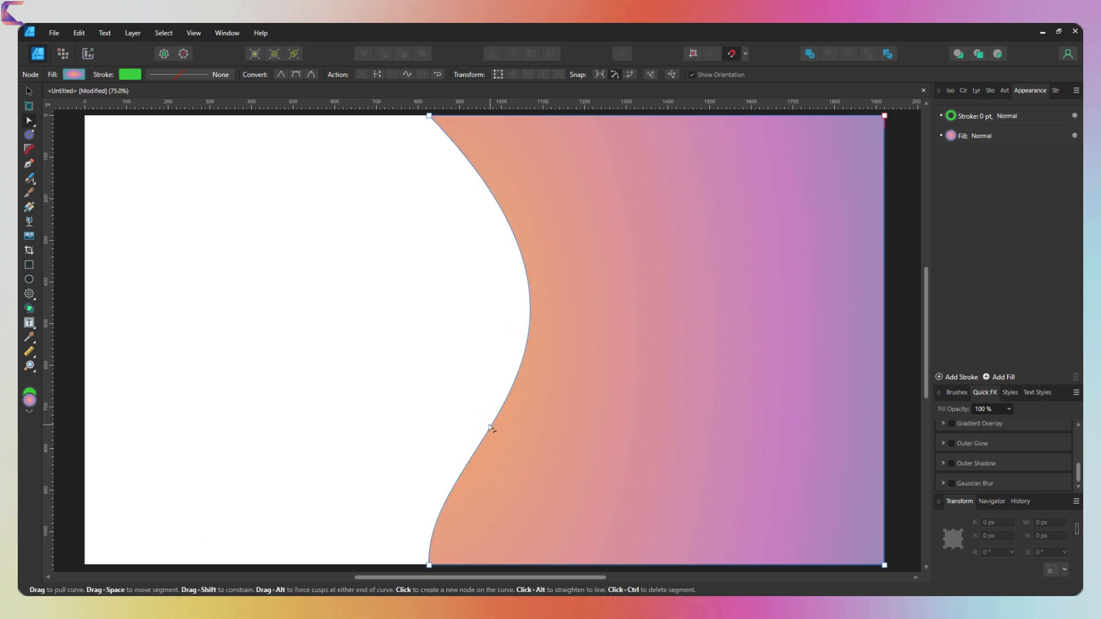
{"action": "left_click_drag", "start_coordinate": [492, 429], "coordinate": [467, 389]}
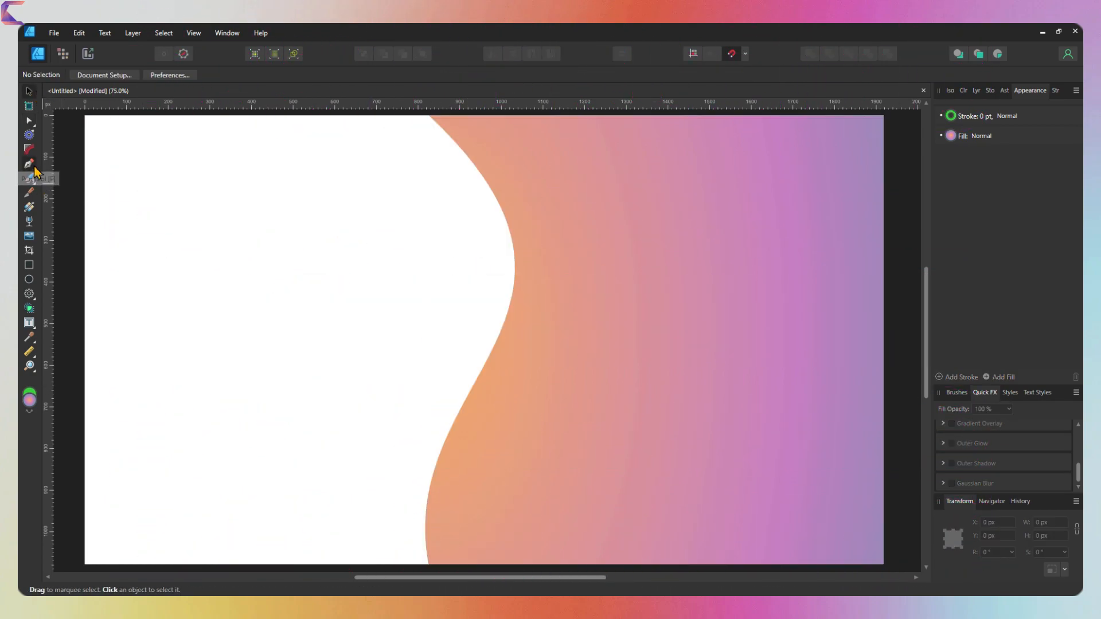
Draw a freeform closed blob over the gradient with a white 2 pt outline
{"action": "left_click_drag", "start_coordinate": [604, 317], "coordinate": [717, 399]}
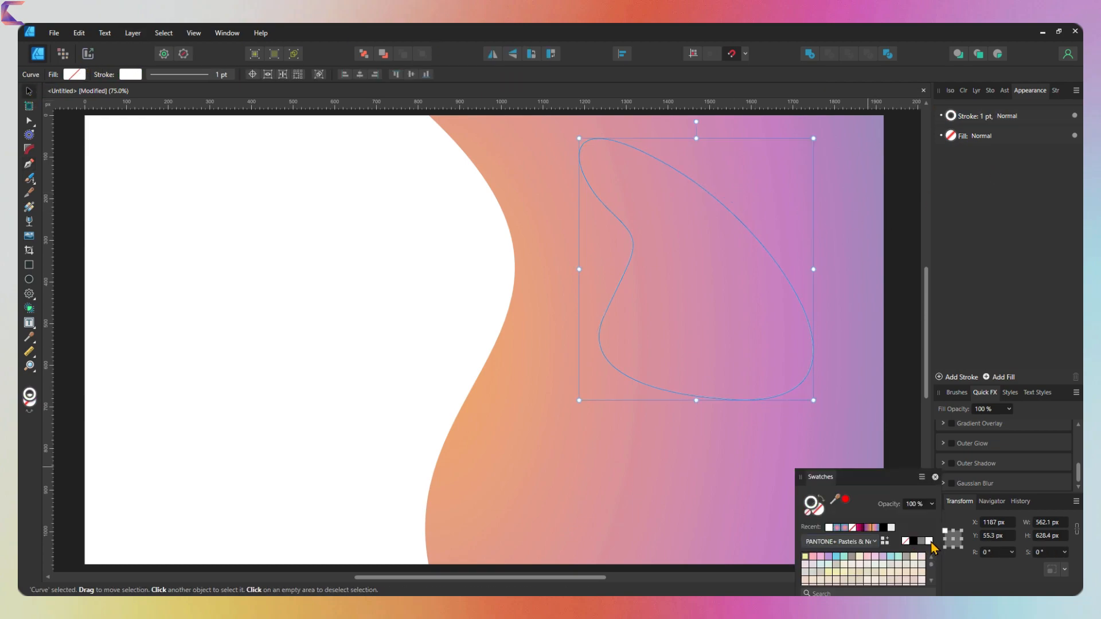
{"action": "mouse_move", "coordinate": [882, 285]}
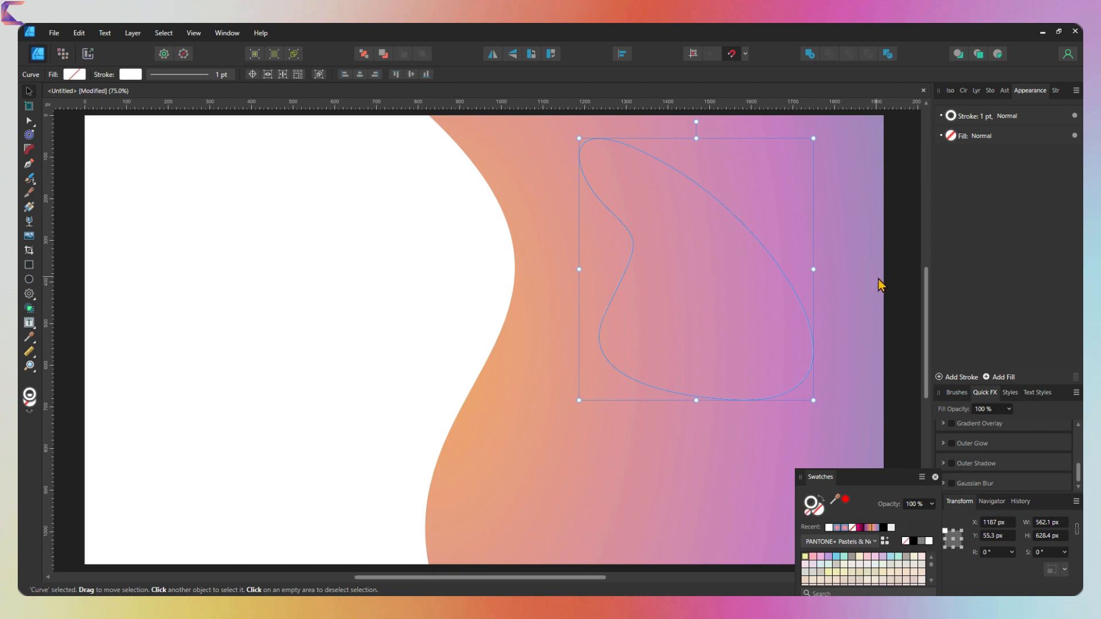
{"action": "left_click", "coordinate": [977, 116]}
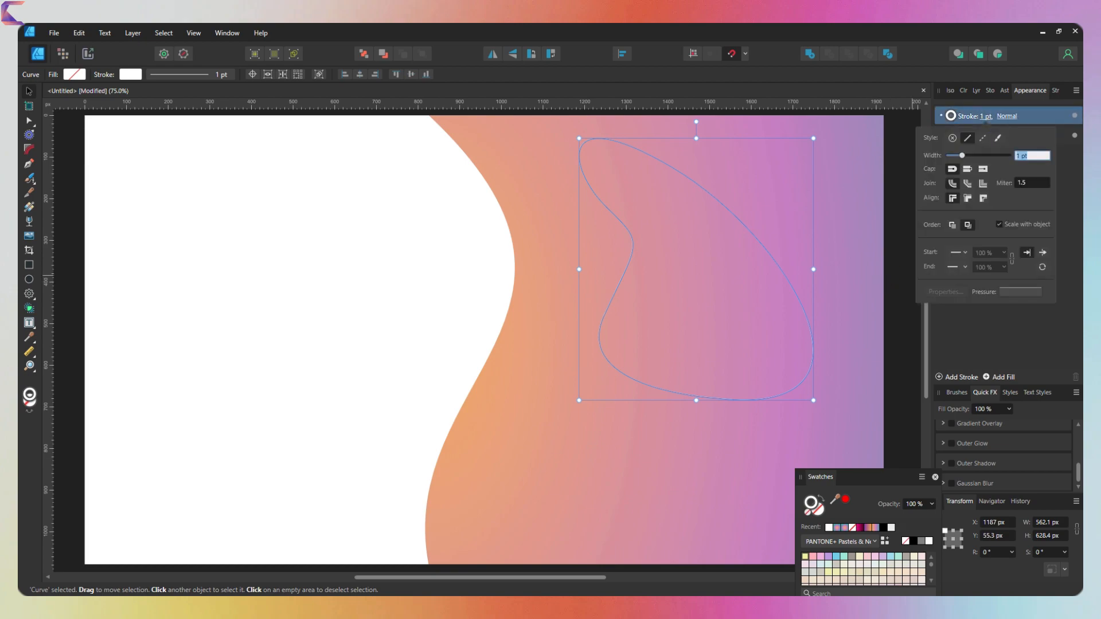
{"action": "type", "text": "2 pt"}
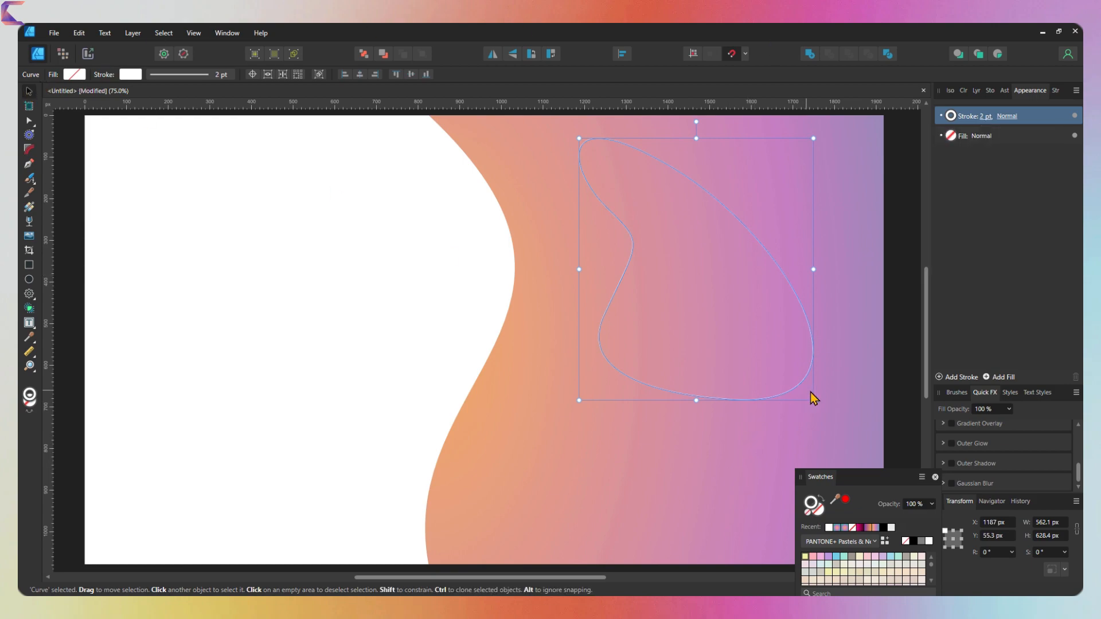
Enlarge the blob slightly and make a copy tilted a few degrees
{"action": "left_click_drag", "start_coordinate": [813, 400], "coordinate": [848, 432]}
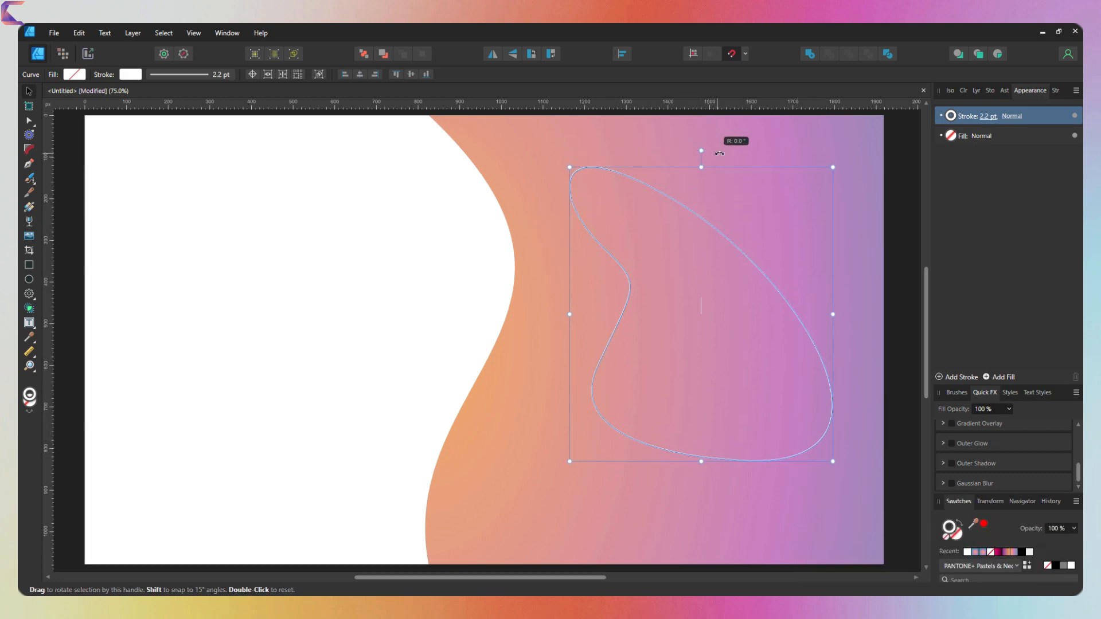
{"action": "left_click_drag", "start_coordinate": [700, 151], "coordinate": [708, 155]}
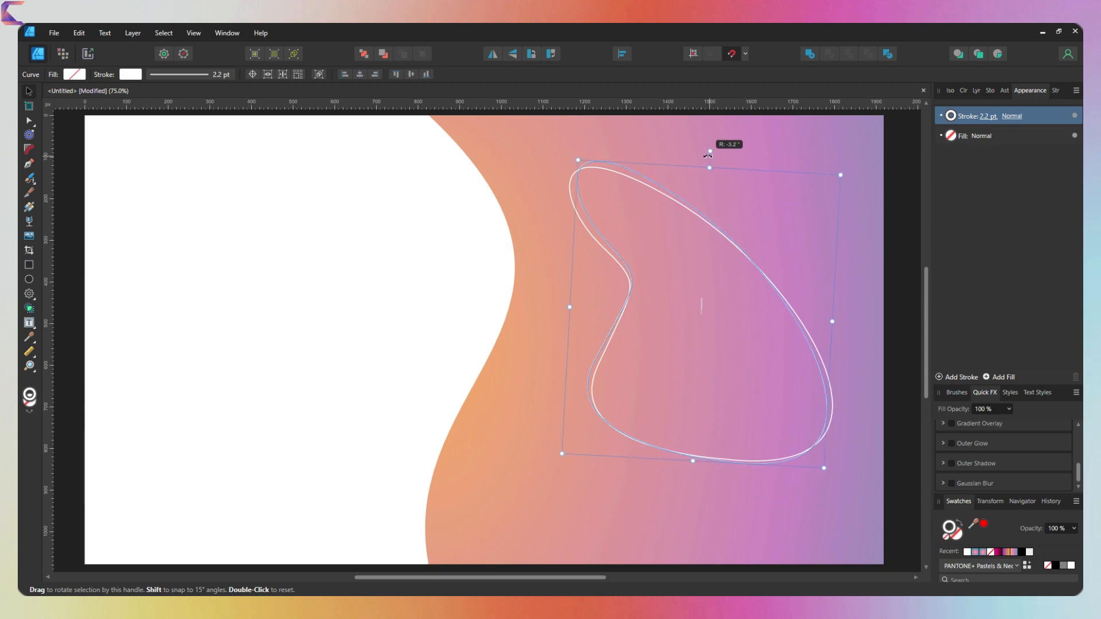
{"action": "left_click_drag", "start_coordinate": [708, 153], "coordinate": [709, 157]}
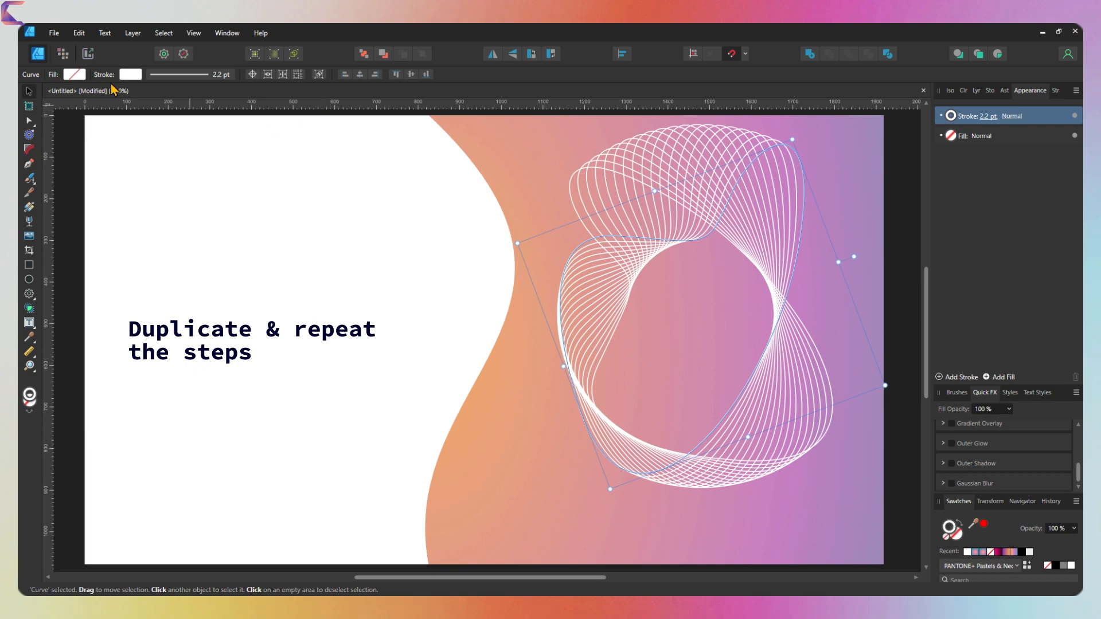
Rotate the copied line-pattern group a few degrees and enlarge it past the page edges
{"action": "left_click", "coordinate": [379, 359]}
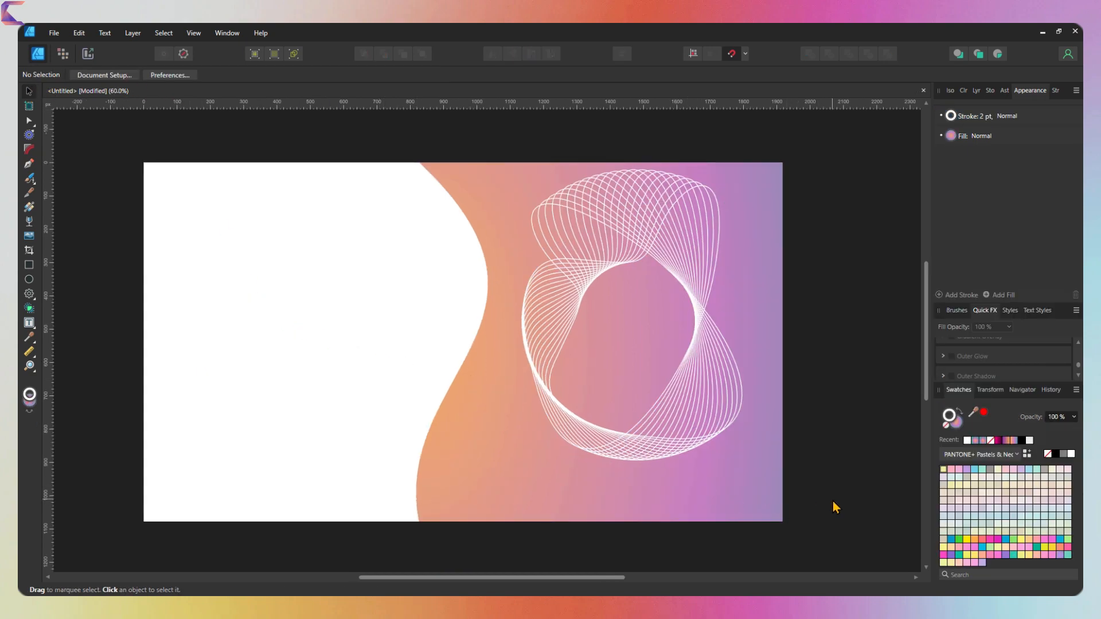
{"action": "left_click", "coordinate": [628, 316]}
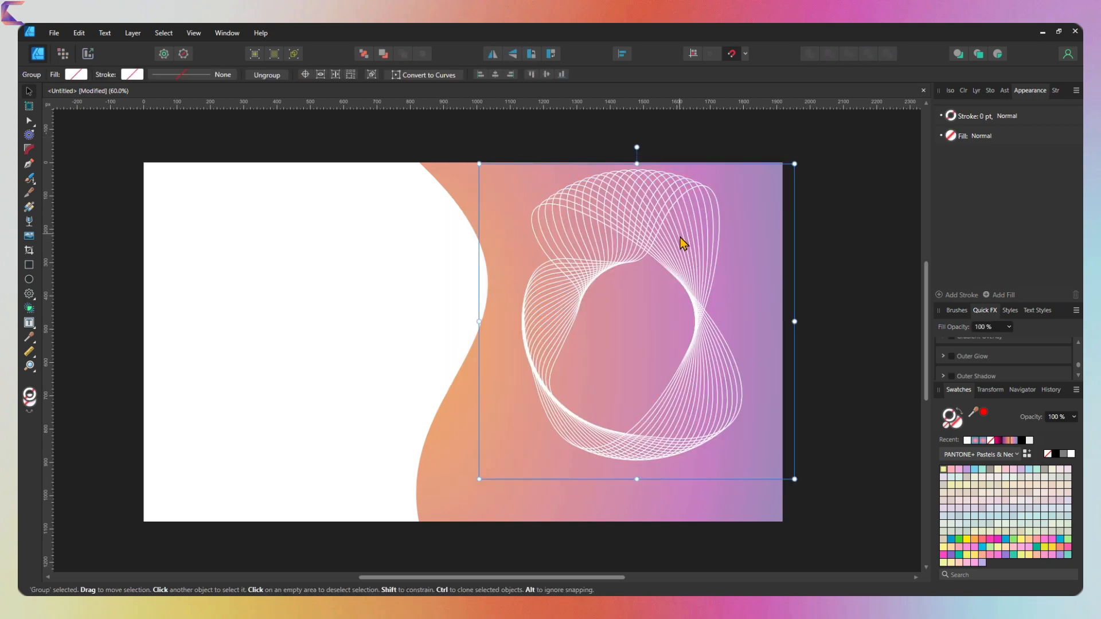
{"action": "left_click_drag", "start_coordinate": [794, 164], "coordinate": [819, 219]}
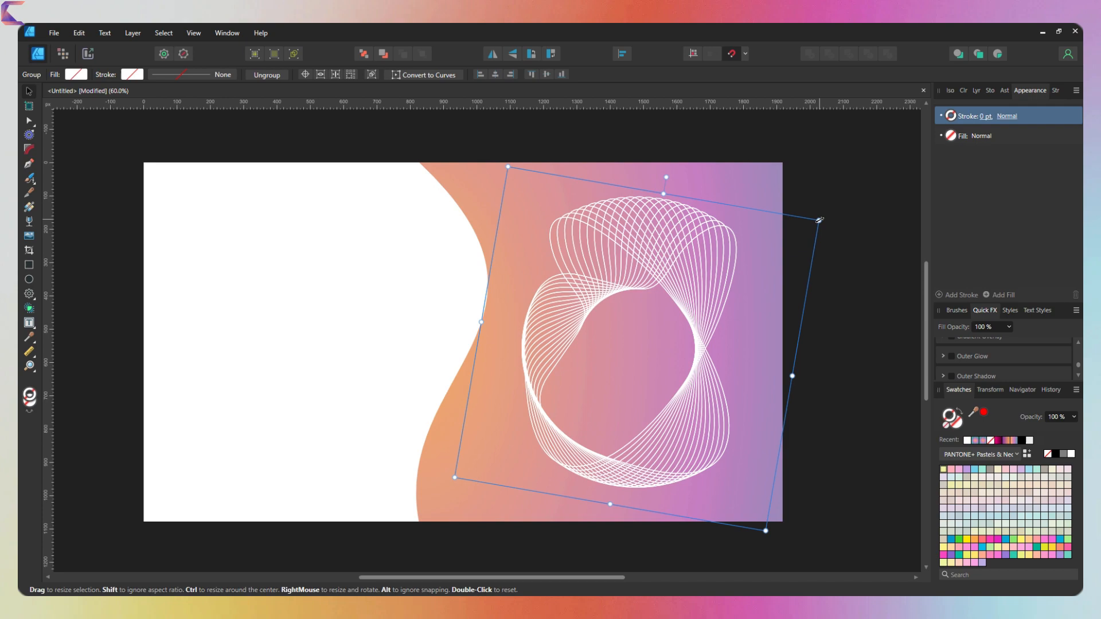
{"action": "left_click_drag", "start_coordinate": [819, 219], "coordinate": [887, 173]}
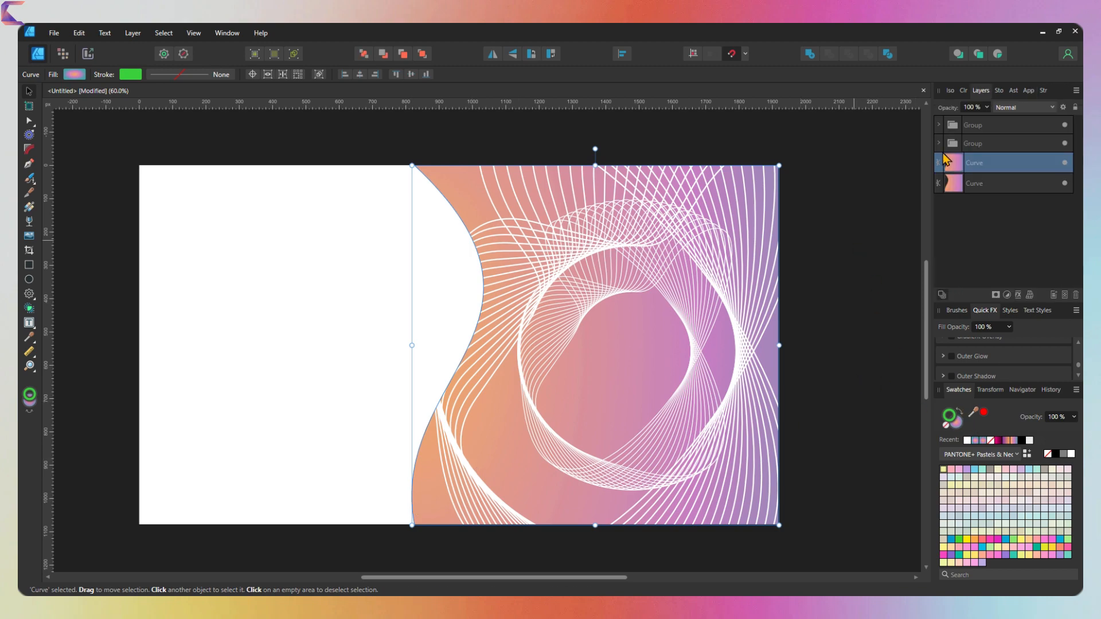
Mask the large pattern group with the wave shape copy, then deselect to check it
{"action": "left_click", "coordinate": [983, 144]}
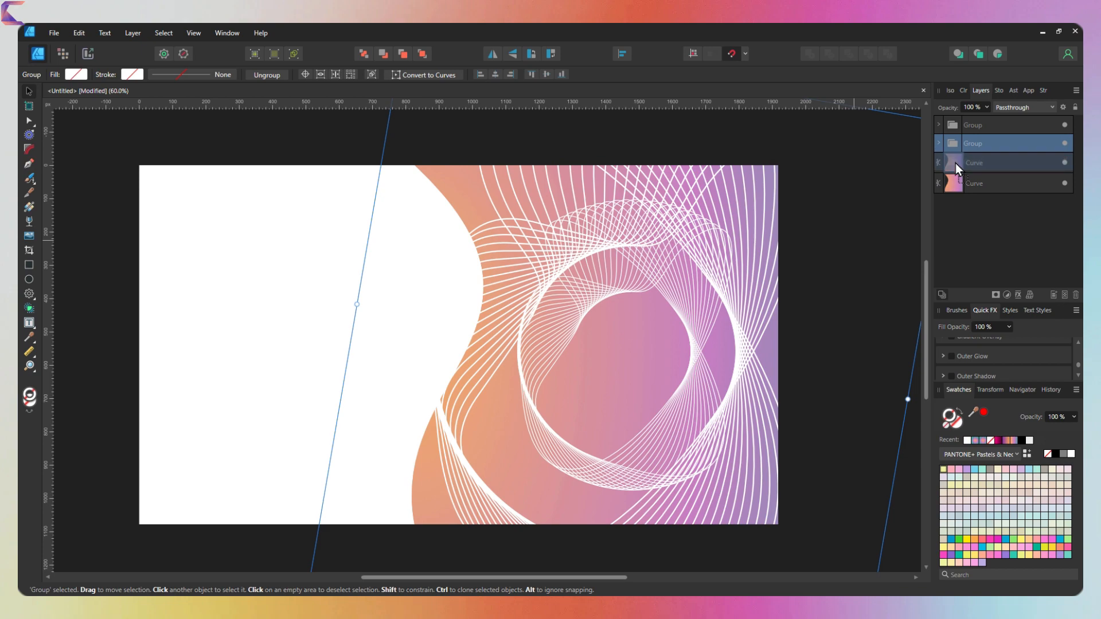
{"action": "left_click", "coordinate": [991, 184]}
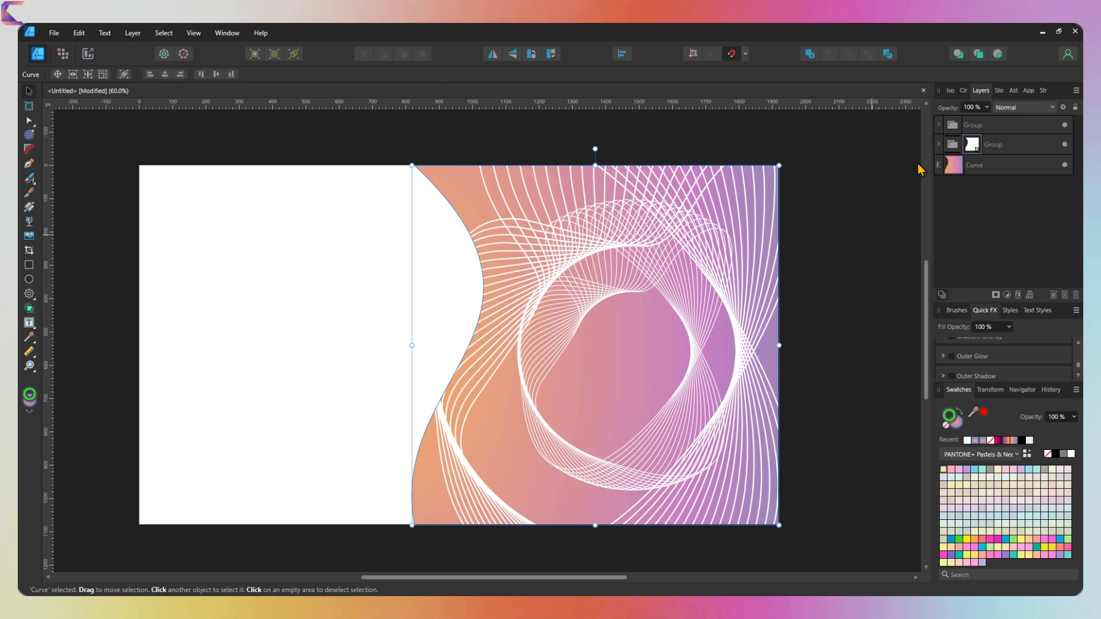
{"action": "left_click", "coordinate": [432, 419]}
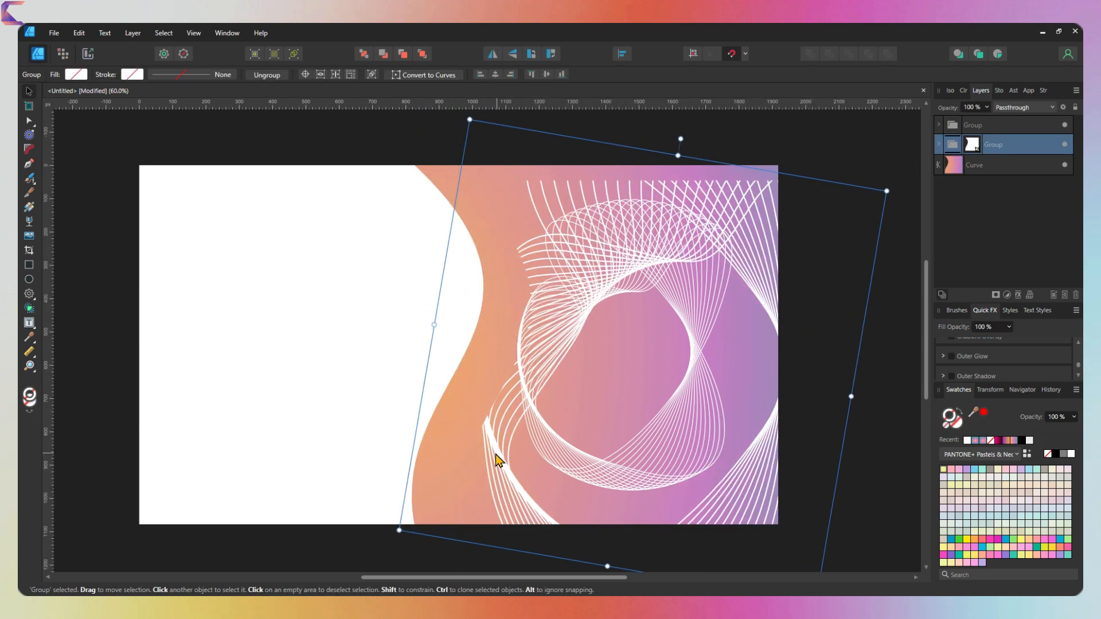
{"action": "left_click", "coordinate": [836, 420]}
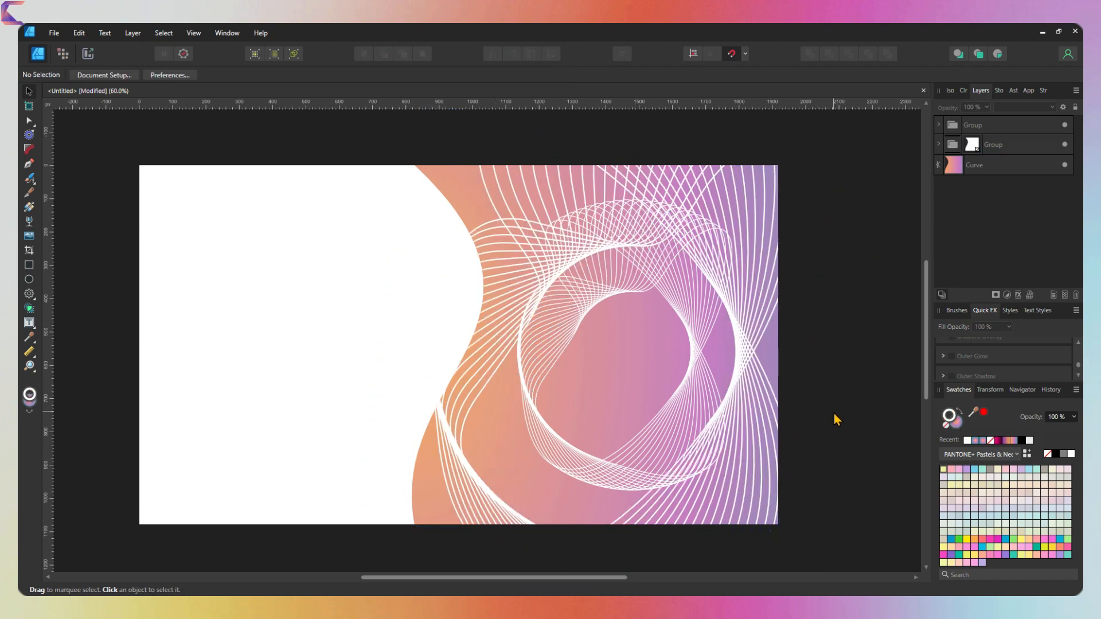
{"action": "left_click", "coordinate": [492, 499]}
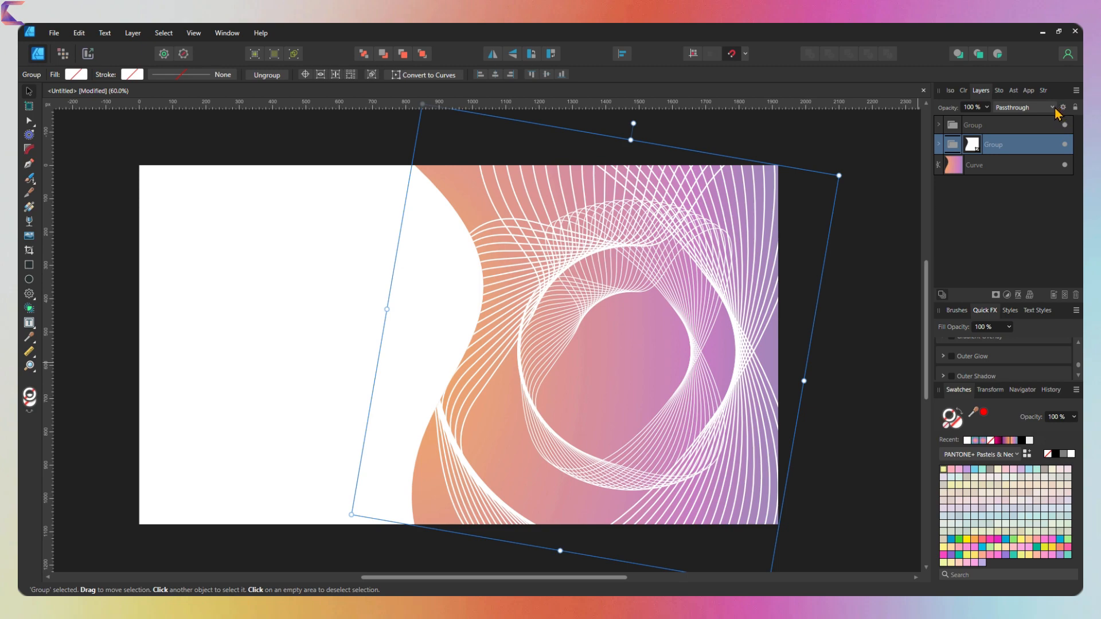
{"action": "left_click_drag", "start_coordinate": [998, 108], "coordinate": [983, 118]}
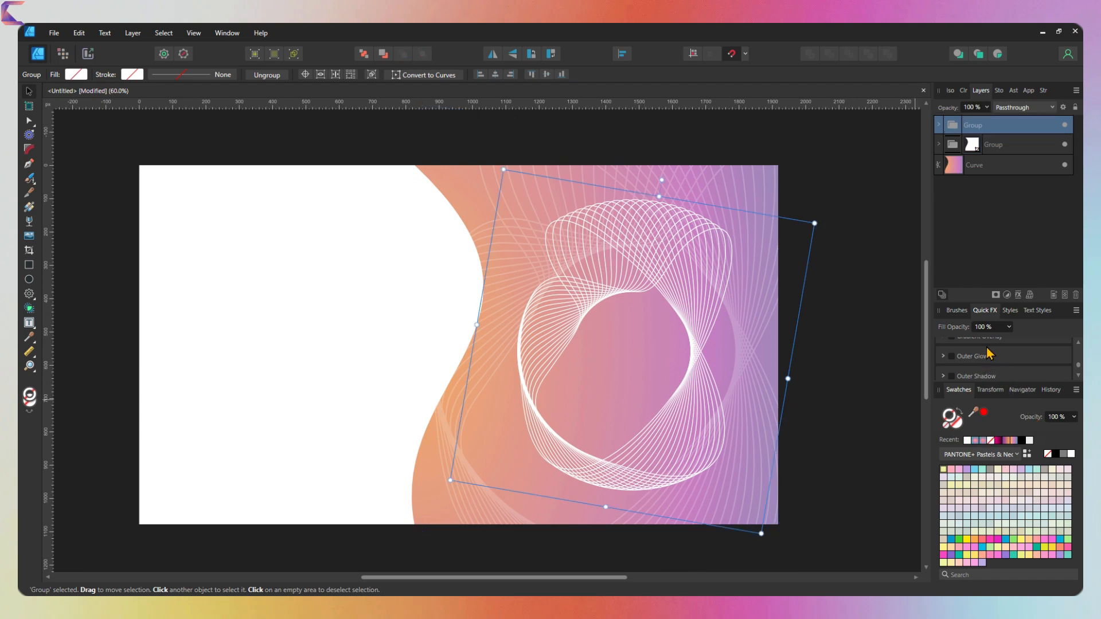
Add an Outer Glow to the small pattern, radius about 6 px, glow opacity about 52%
{"action": "left_click", "coordinate": [943, 357]}
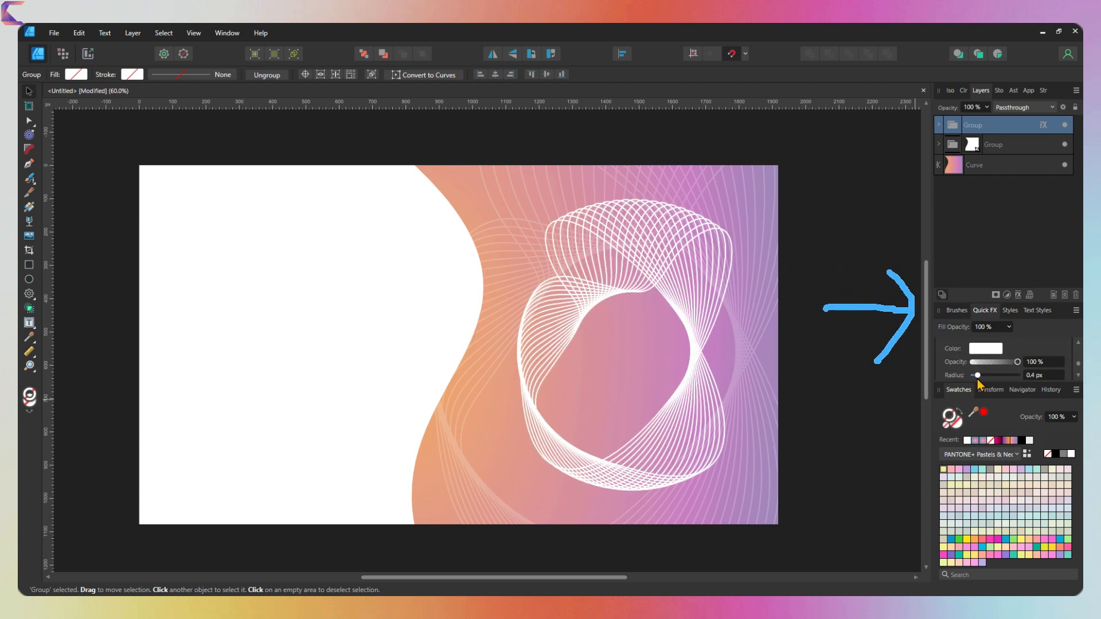
{"action": "left_click_drag", "start_coordinate": [975, 375], "coordinate": [988, 376]}
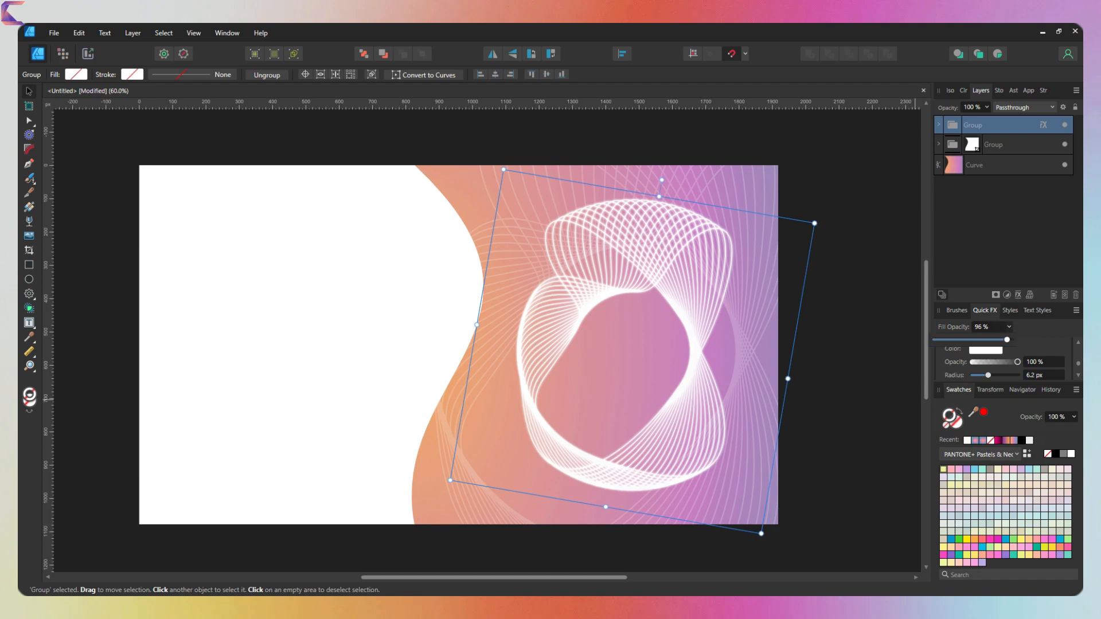
{"action": "left_click_drag", "start_coordinate": [1011, 340], "coordinate": [977, 340]}
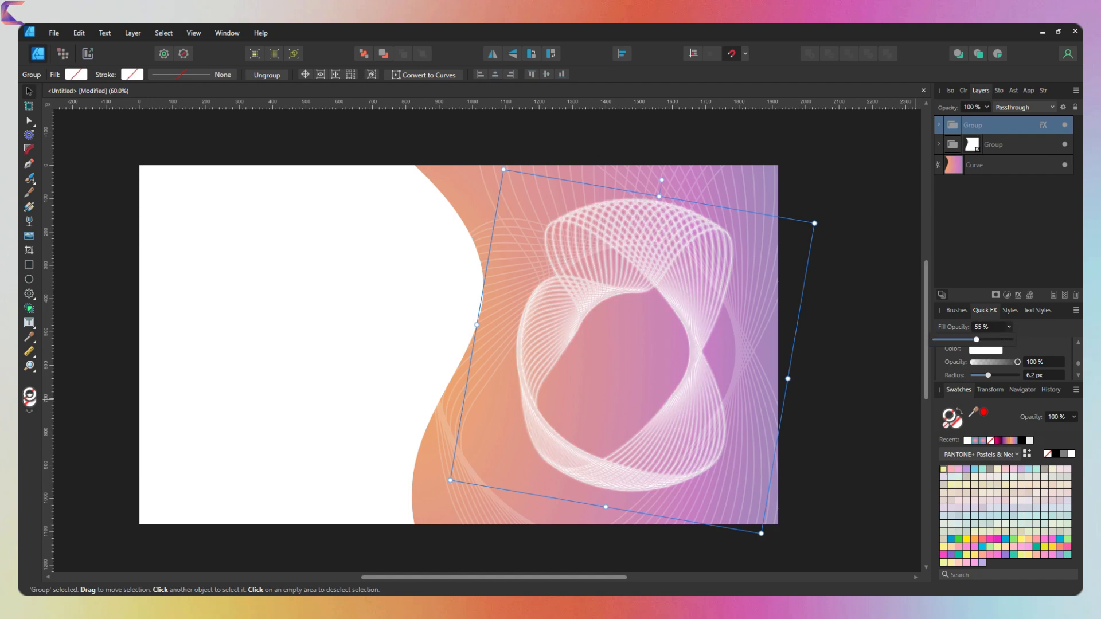
{"action": "left_click_drag", "start_coordinate": [976, 340], "coordinate": [941, 340]}
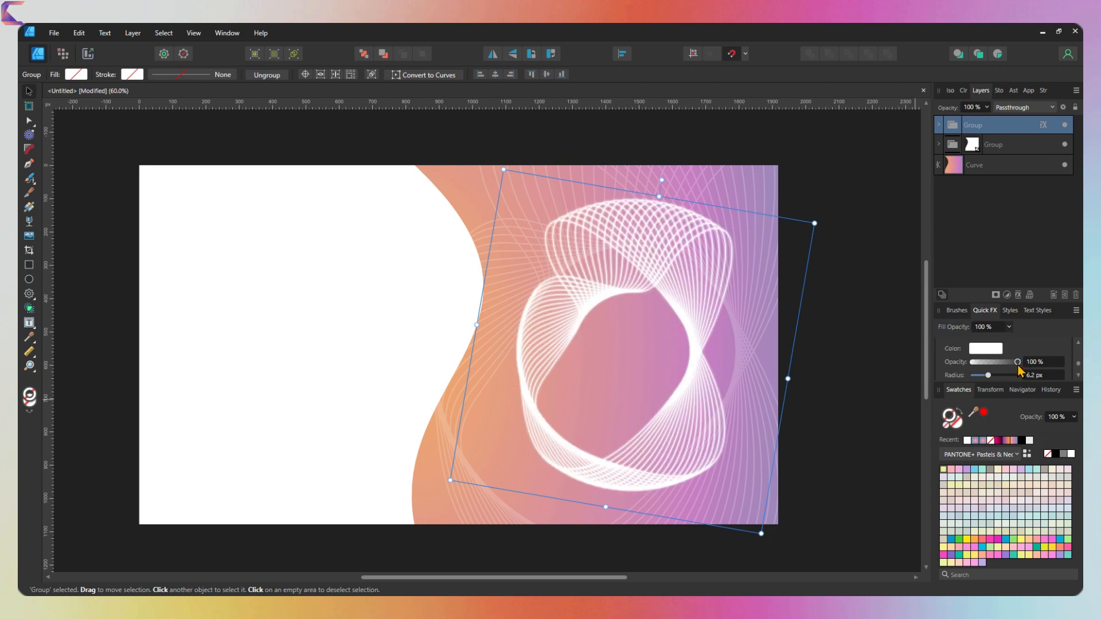
{"action": "left_click_drag", "start_coordinate": [1017, 362], "coordinate": [1010, 362]}
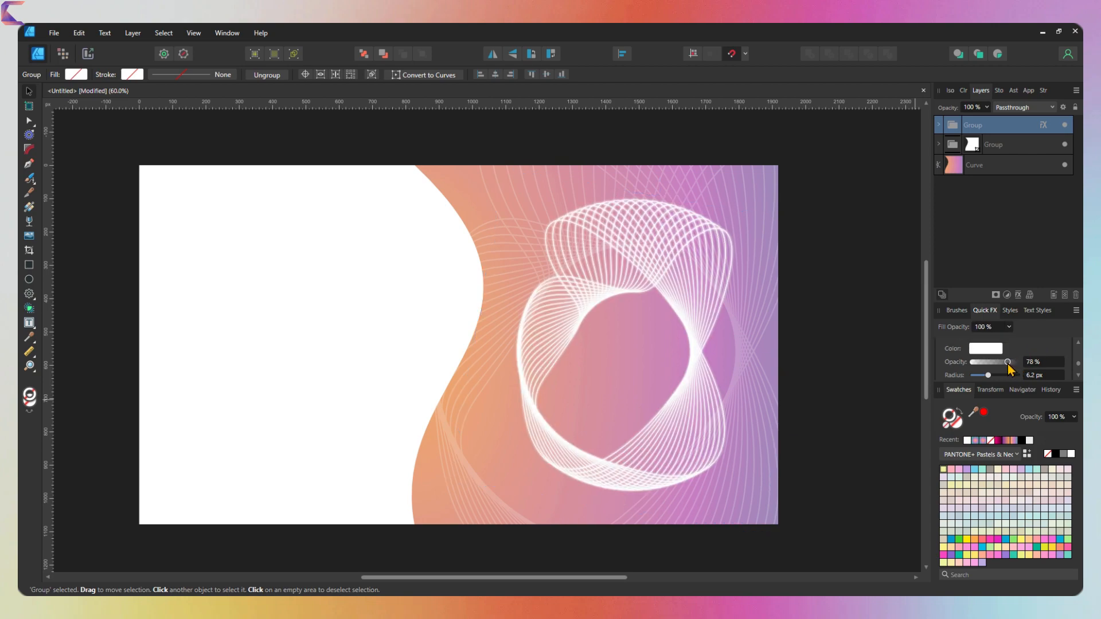
{"action": "left_click_drag", "start_coordinate": [1010, 362], "coordinate": [995, 362]}
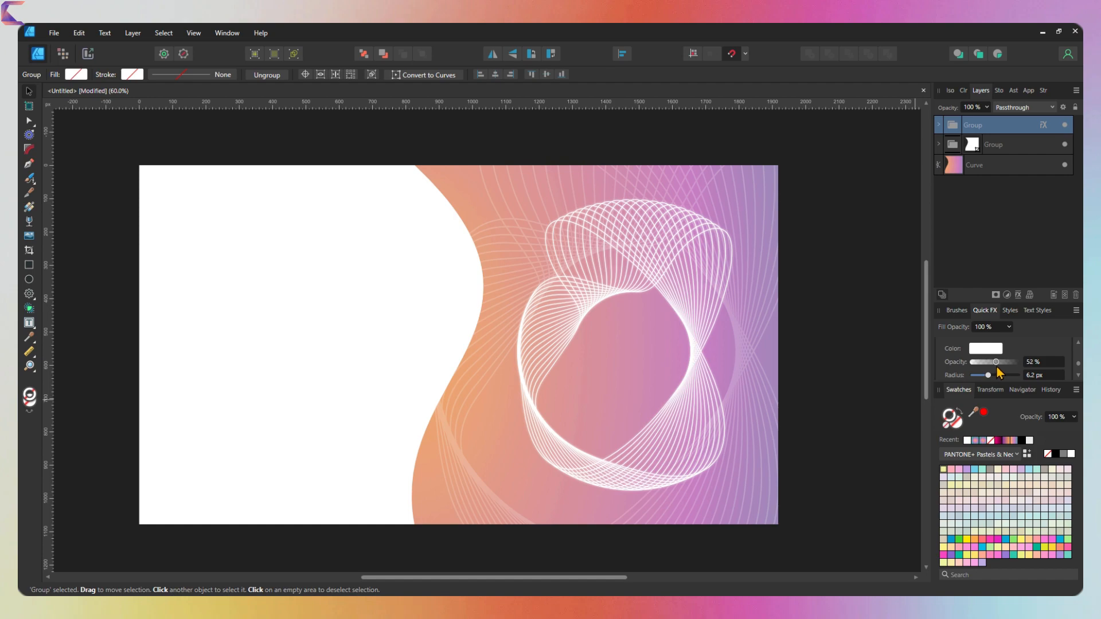
{"action": "left_click", "coordinate": [975, 164]}
{"action": "type", "text": "creative venus"}
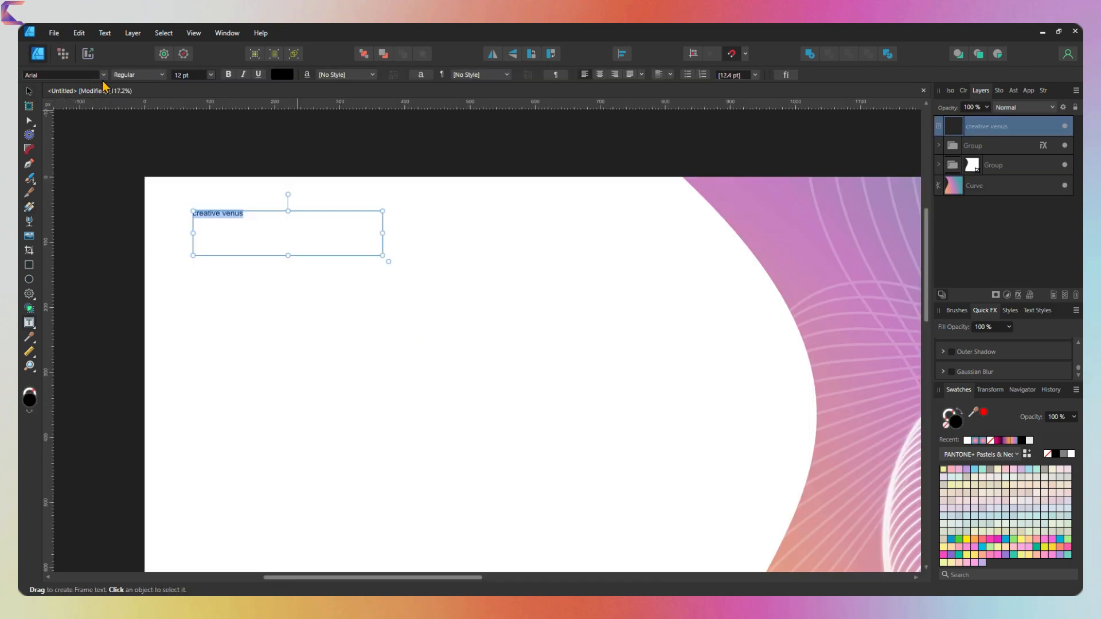
Type the CREATIVE VENUS label, EXCELLENT INNOVATIVE headline, DRIVE YOUR CREATIVITY tagline and 'This is' body text
{"action": "type", "text": "CREATIVE VENUS"}
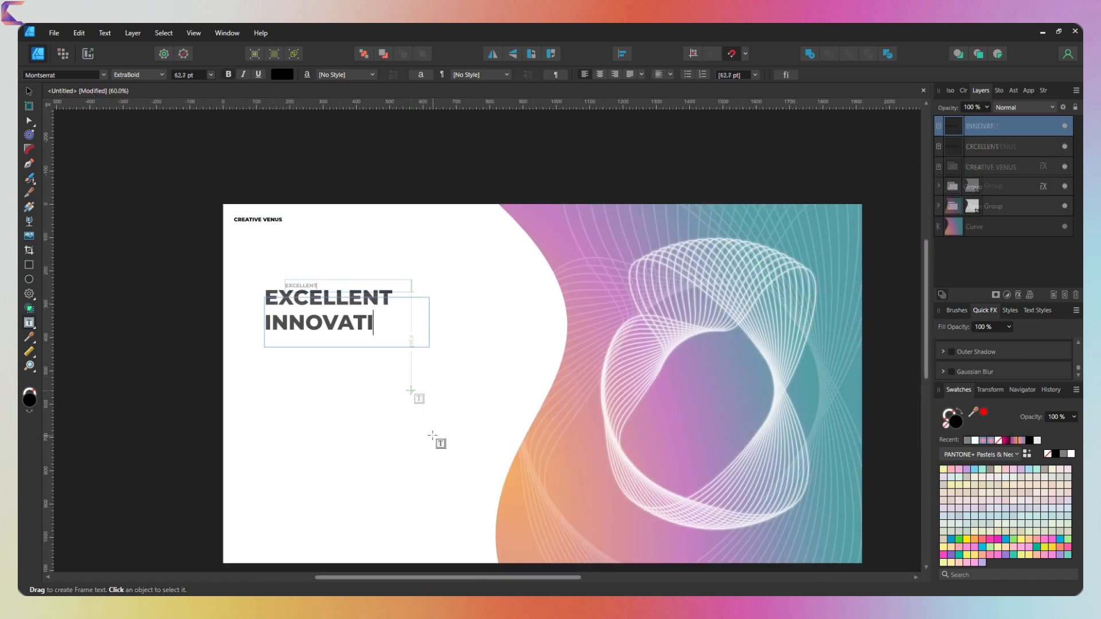
{"action": "type", "text": "VE"}
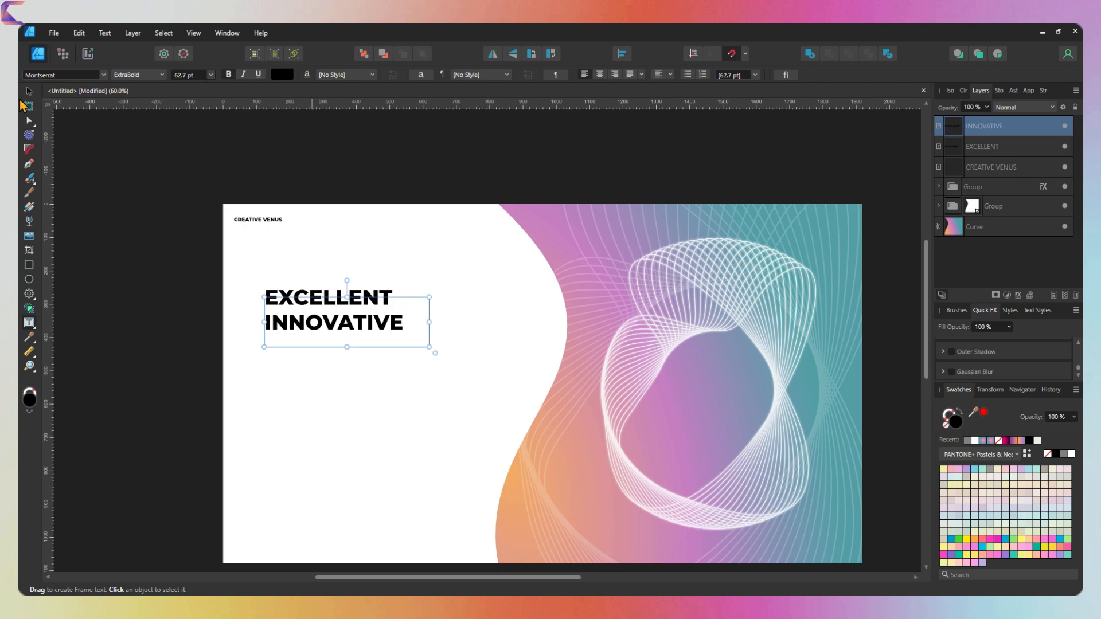
{"action": "type", "text": "DRIVE YOUR CREATIVITY"}
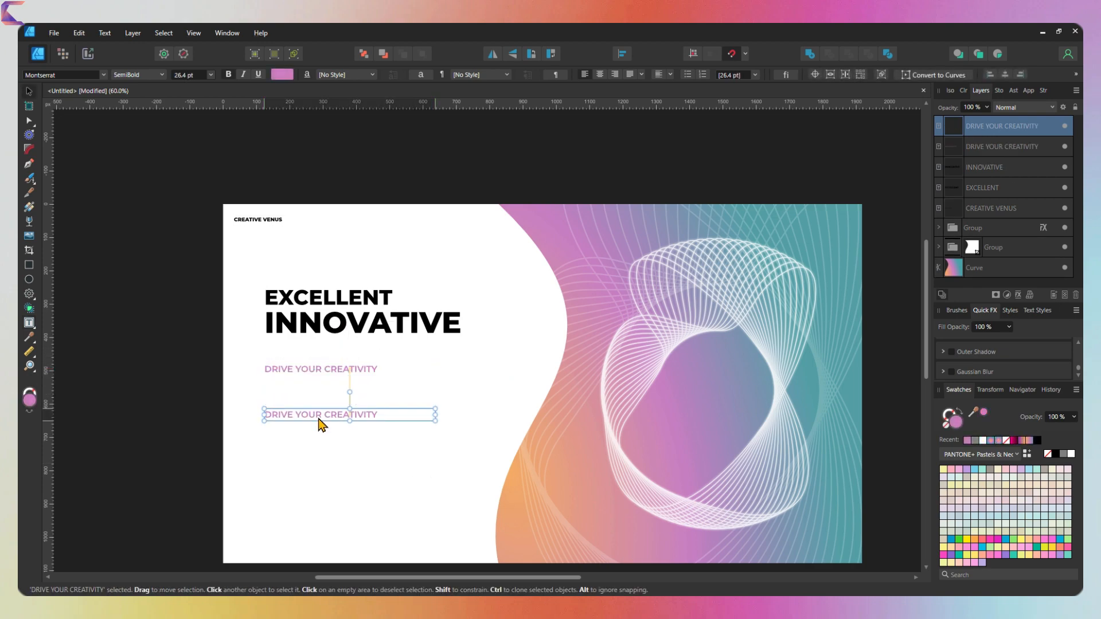
{"action": "type", "text": "This is a dummy text. Add text here. Subscribe, like"}
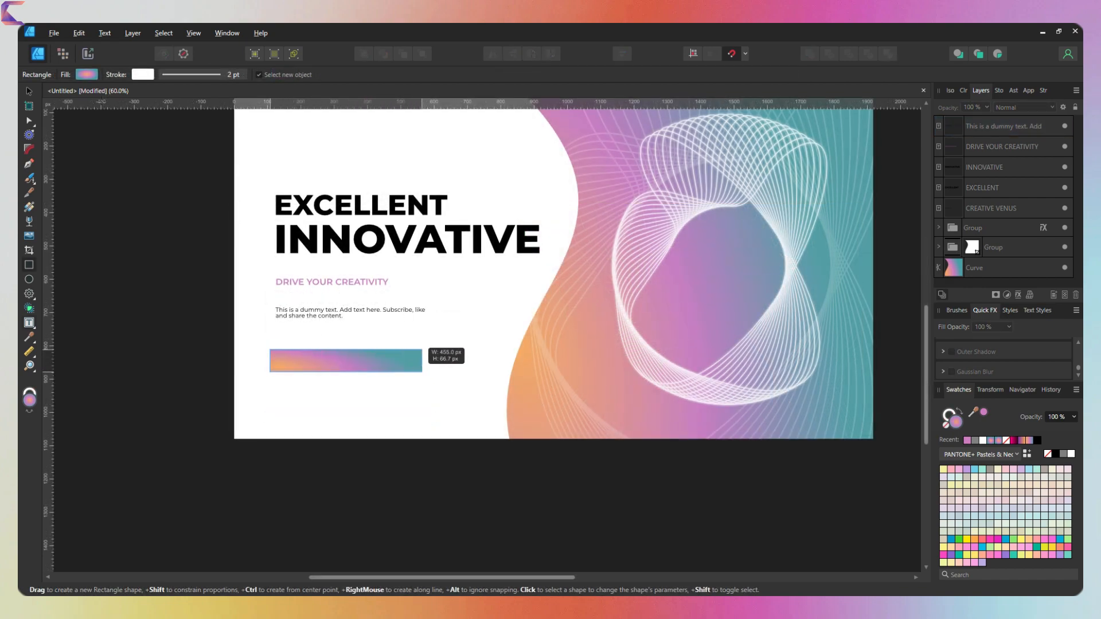
Round the button bar's corners to 25% and place a shrunken pattern copy on its left end
{"action": "left_click", "coordinate": [344, 360]}
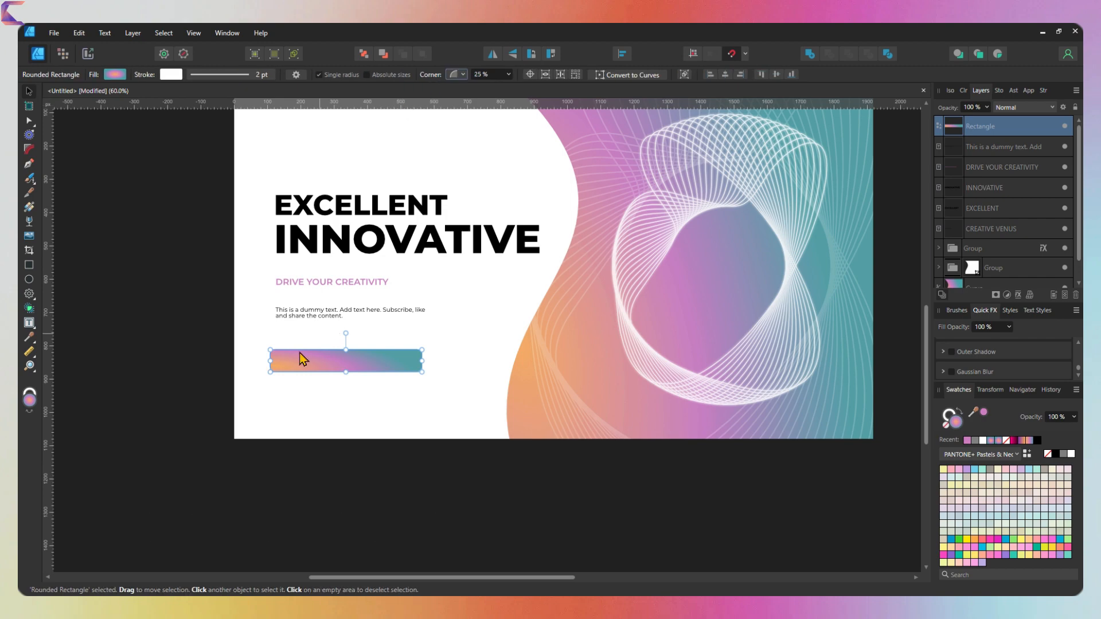
{"action": "left_click_drag", "start_coordinate": [302, 360], "coordinate": [308, 361]}
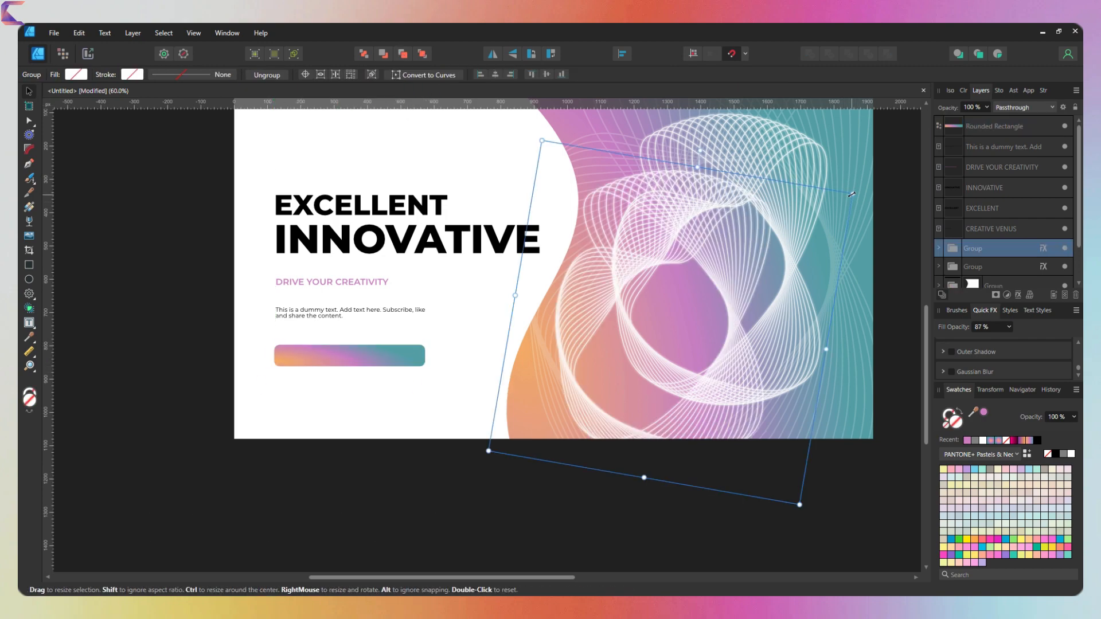
{"action": "left_click_drag", "start_coordinate": [851, 195], "coordinate": [747, 266]}
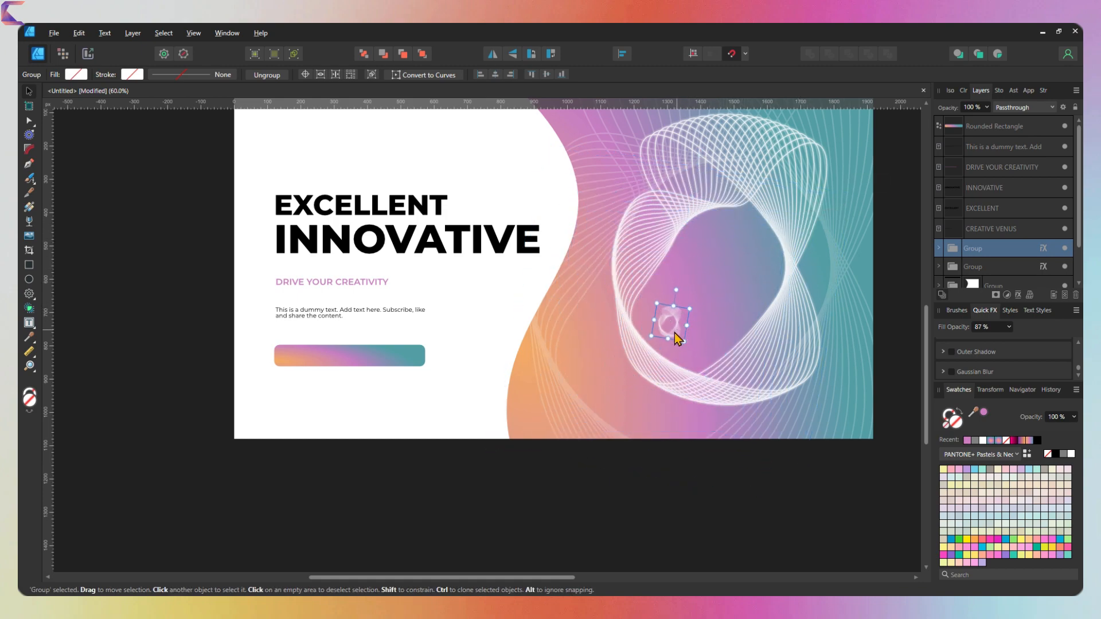
{"action": "left_click_drag", "start_coordinate": [671, 323], "coordinate": [320, 390]}
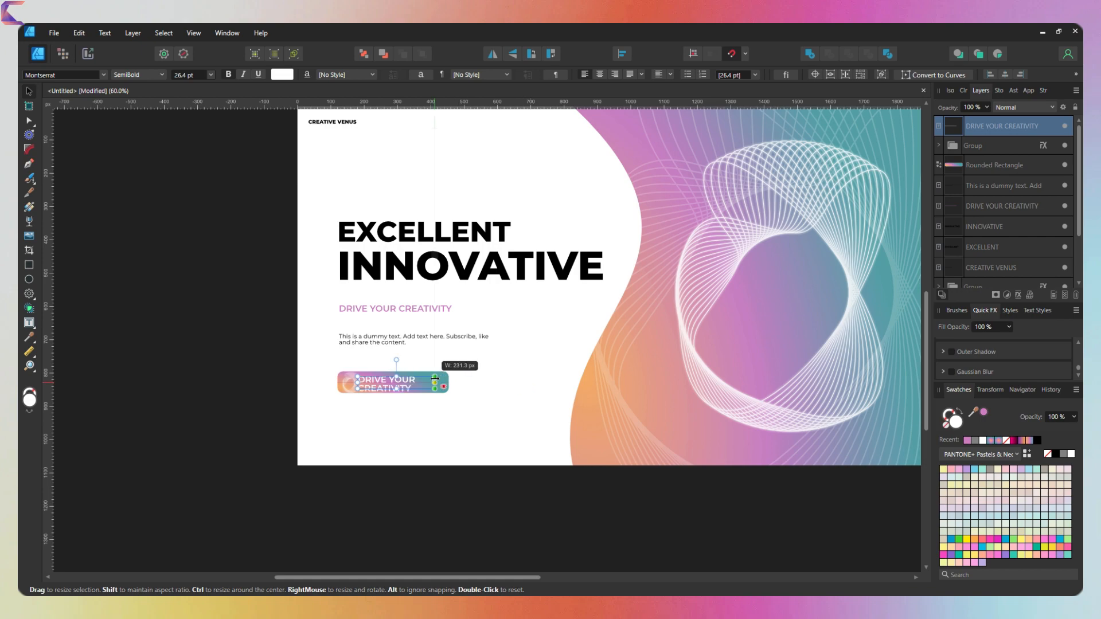
Change the button text to DISCOVER NOW and rotate the white triangle to point right
{"action": "type", "text": "DISCOVER NOW"}
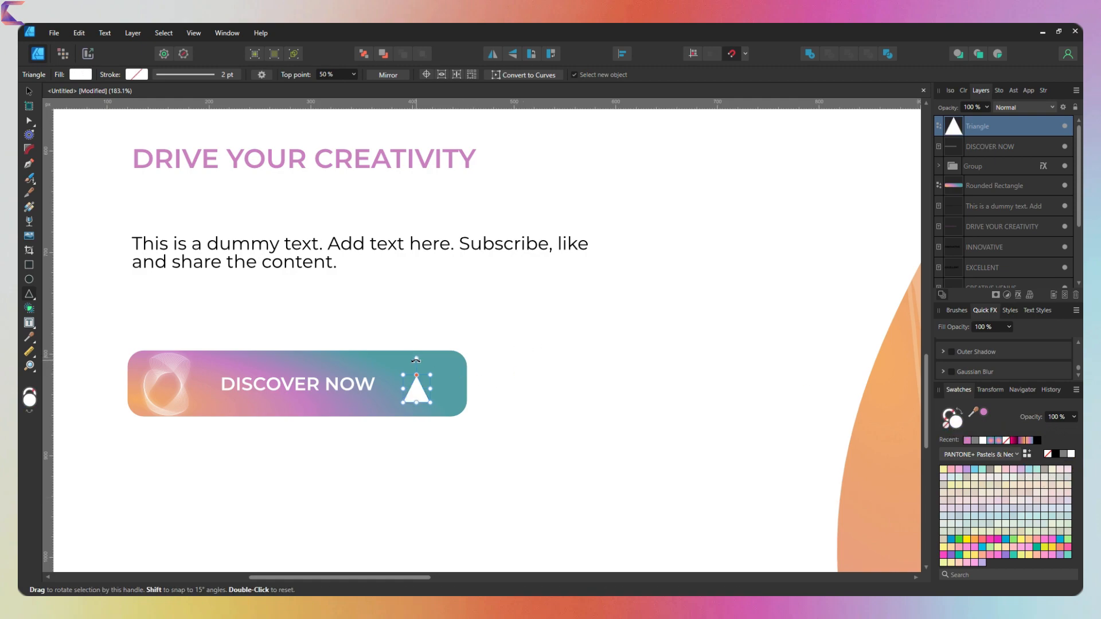
{"action": "left_click_drag", "start_coordinate": [416, 361], "coordinate": [417, 392]}
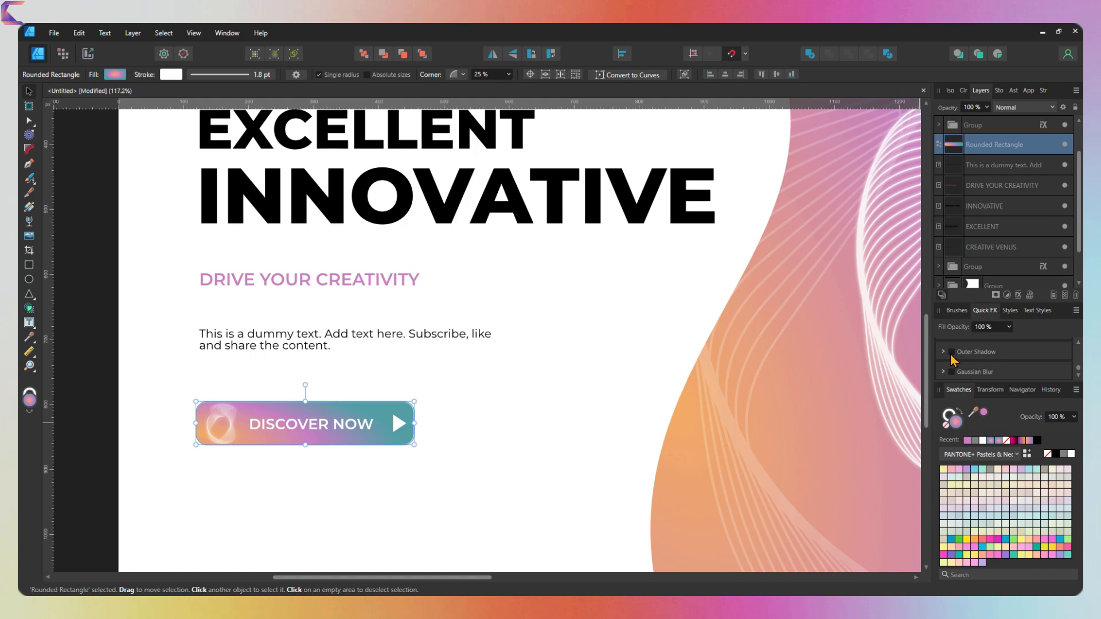
Give the button a pink Outer Shadow with a larger radius for a soft glow
{"action": "left_click", "coordinate": [944, 352]}
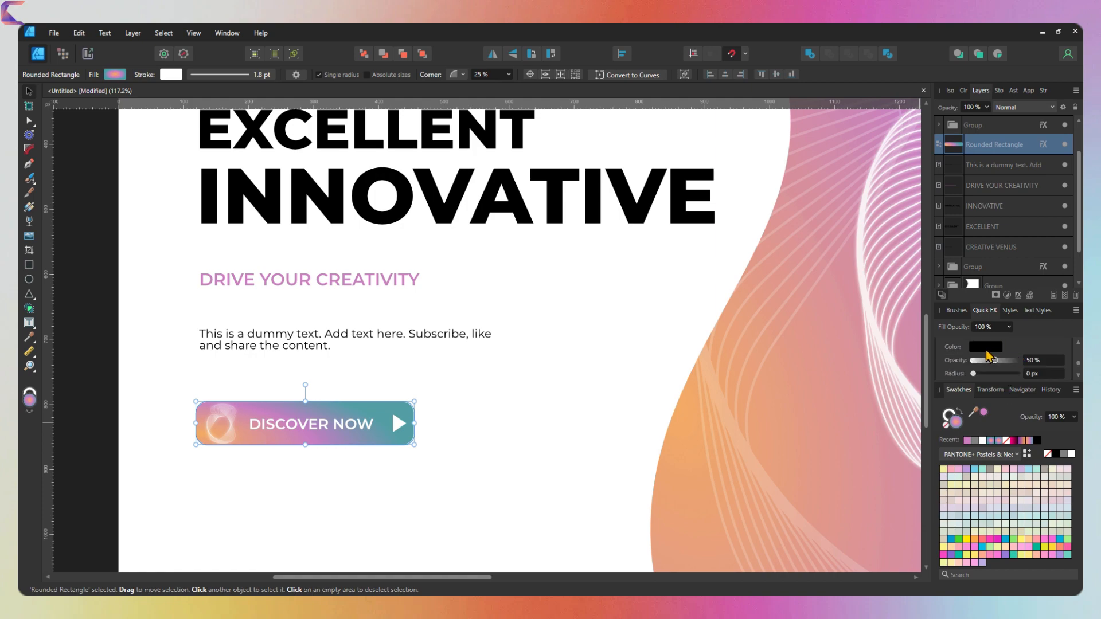
{"action": "left_click", "coordinate": [985, 347]}
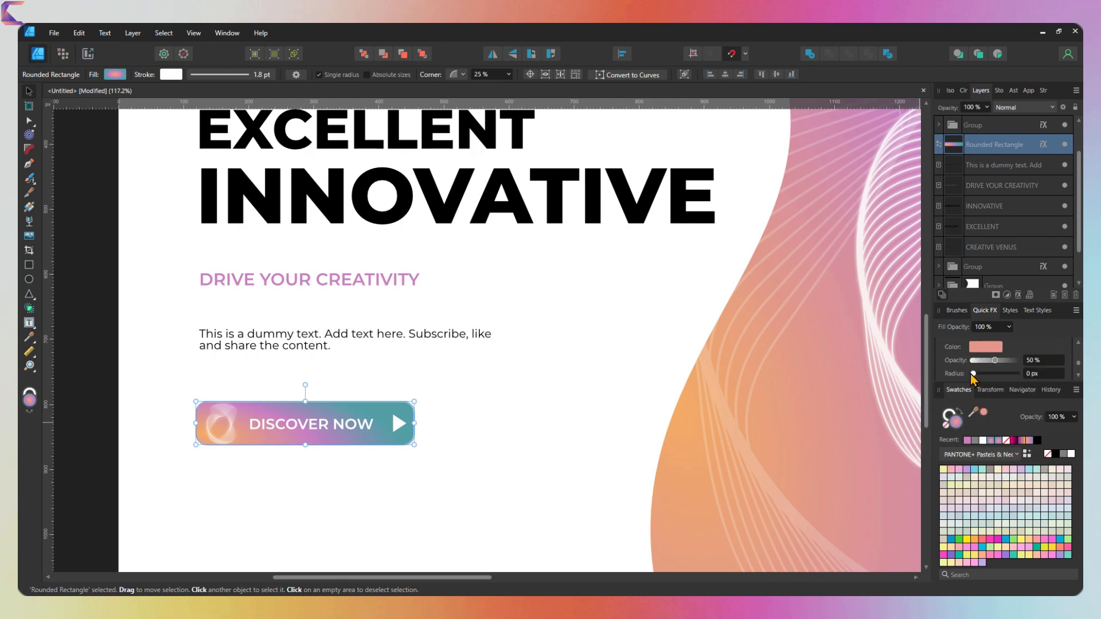
{"action": "left_click_drag", "start_coordinate": [976, 374], "coordinate": [1004, 373]}
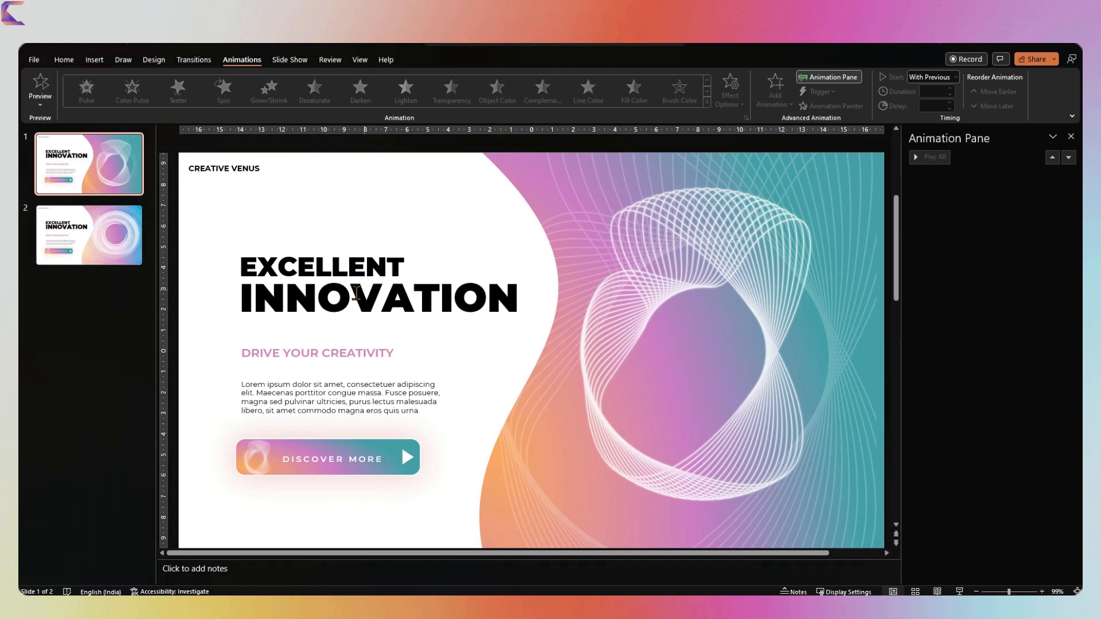
On slide 2, apply Spin to the ring pattern: With Previous, 5.75 s, repeat until slide end
{"action": "left_click", "coordinate": [345, 295]}
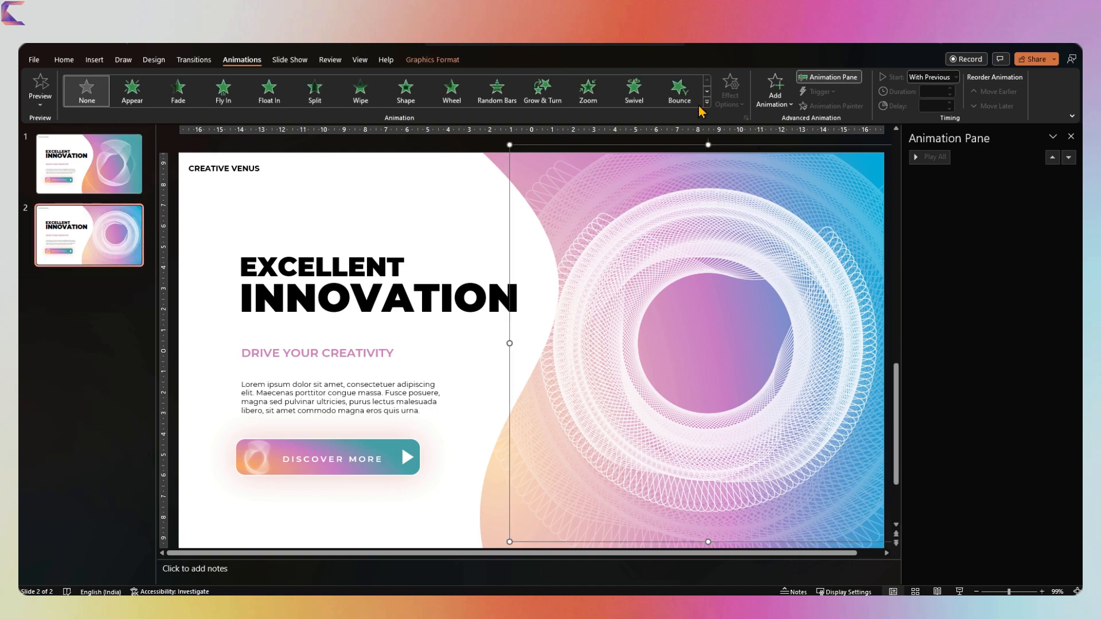
{"action": "mouse_move", "coordinate": [251, 68]}
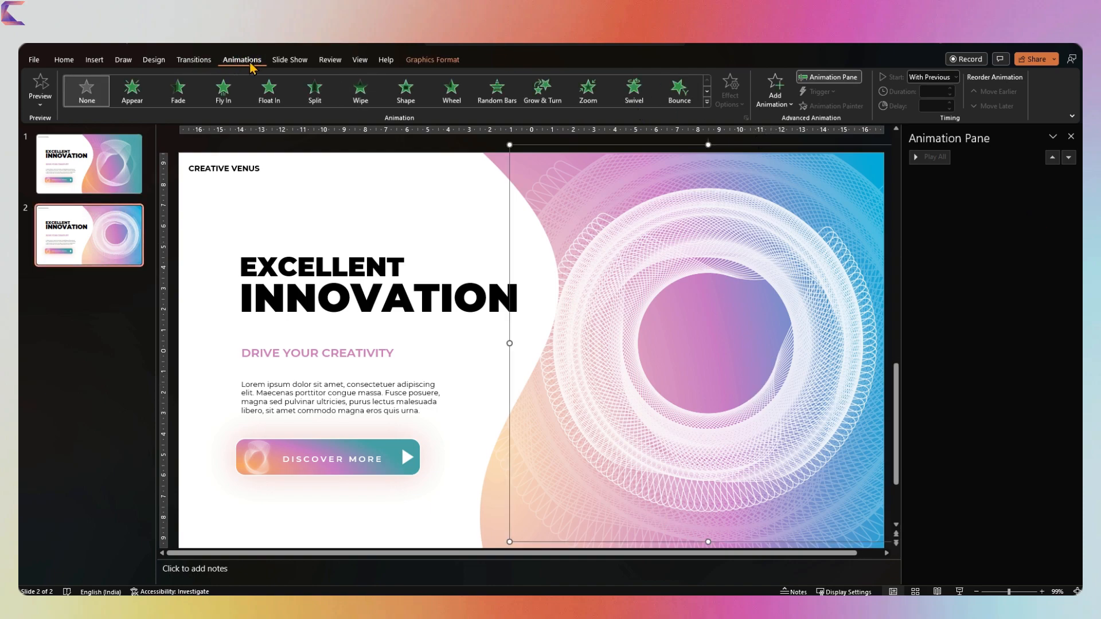
{"action": "left_click", "coordinate": [775, 91]}
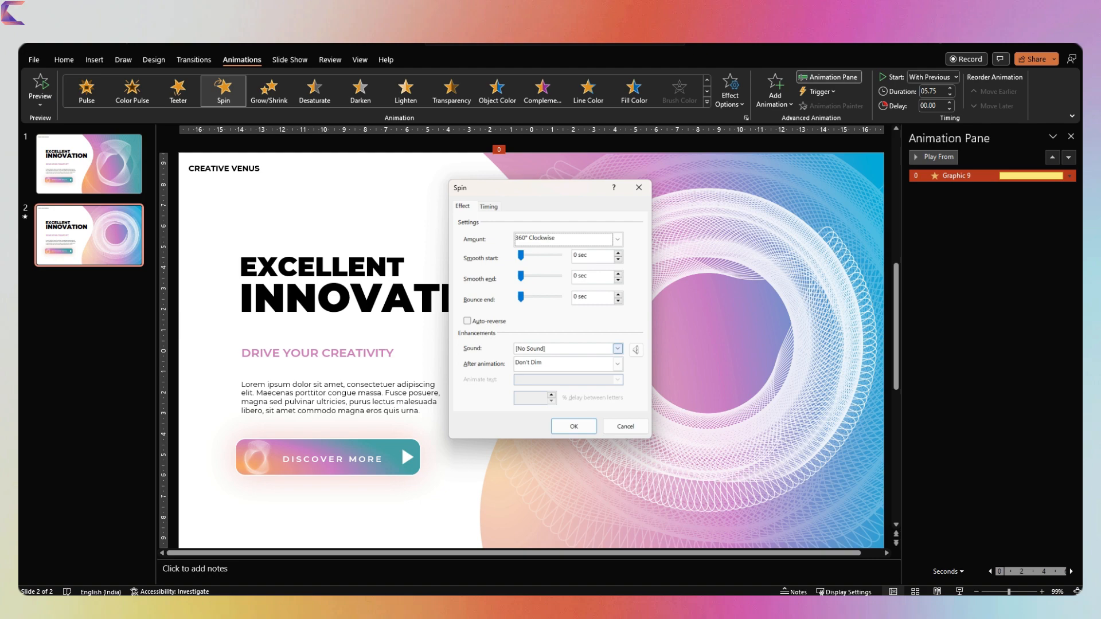
{"action": "left_click", "coordinate": [488, 207]}
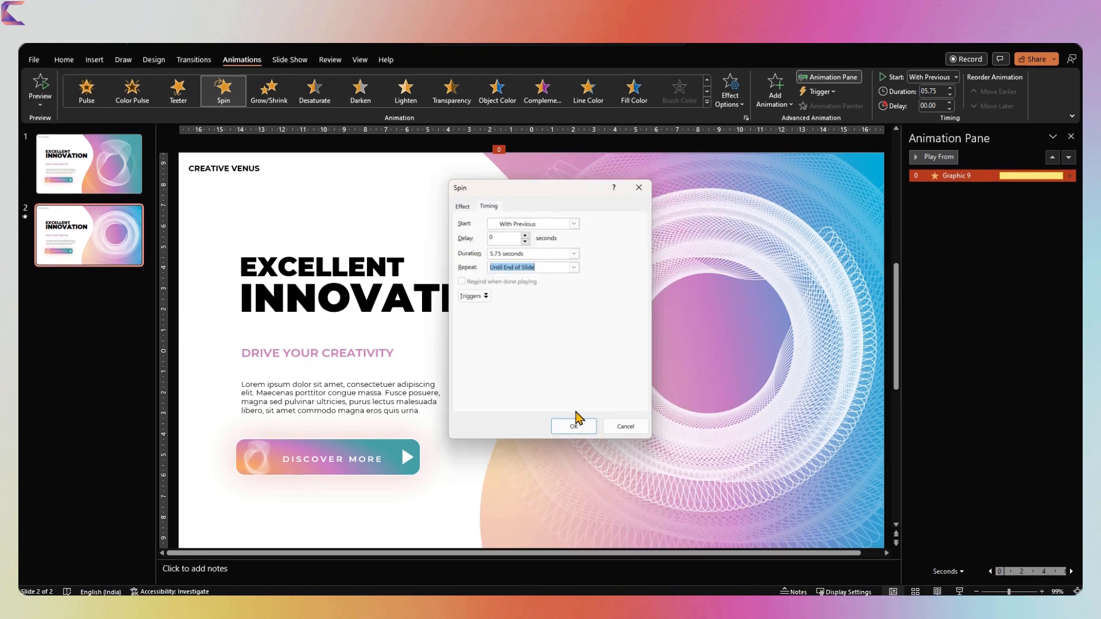
{"action": "left_click", "coordinate": [573, 426]}
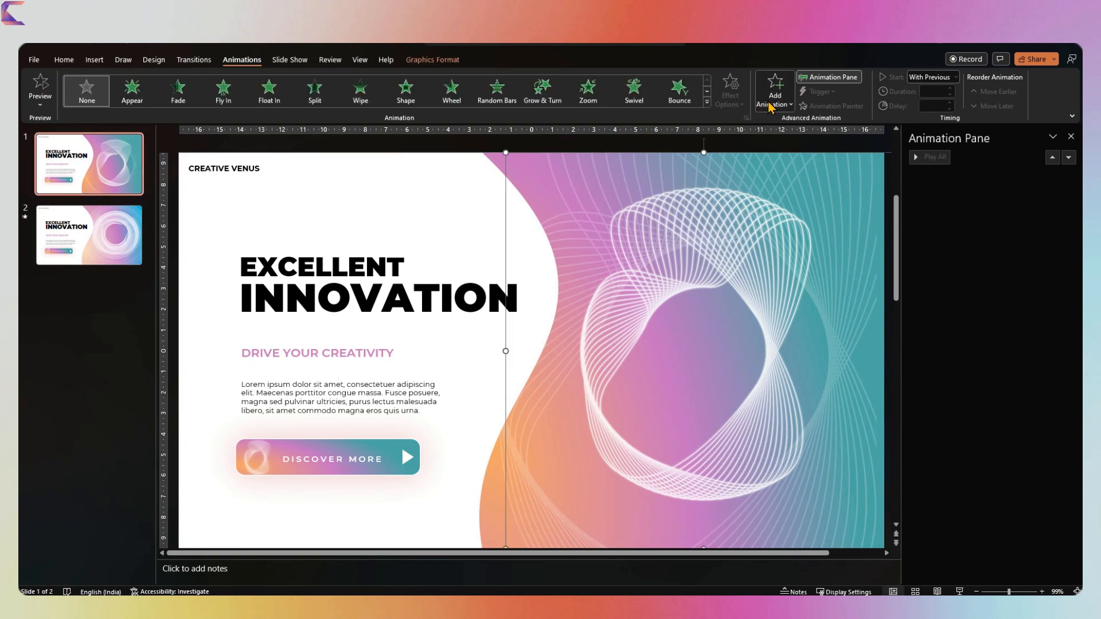
Add a Grow/Shrink emphasis to the line pattern at 150% with smooth start and end
{"action": "left_click", "coordinate": [775, 91]}
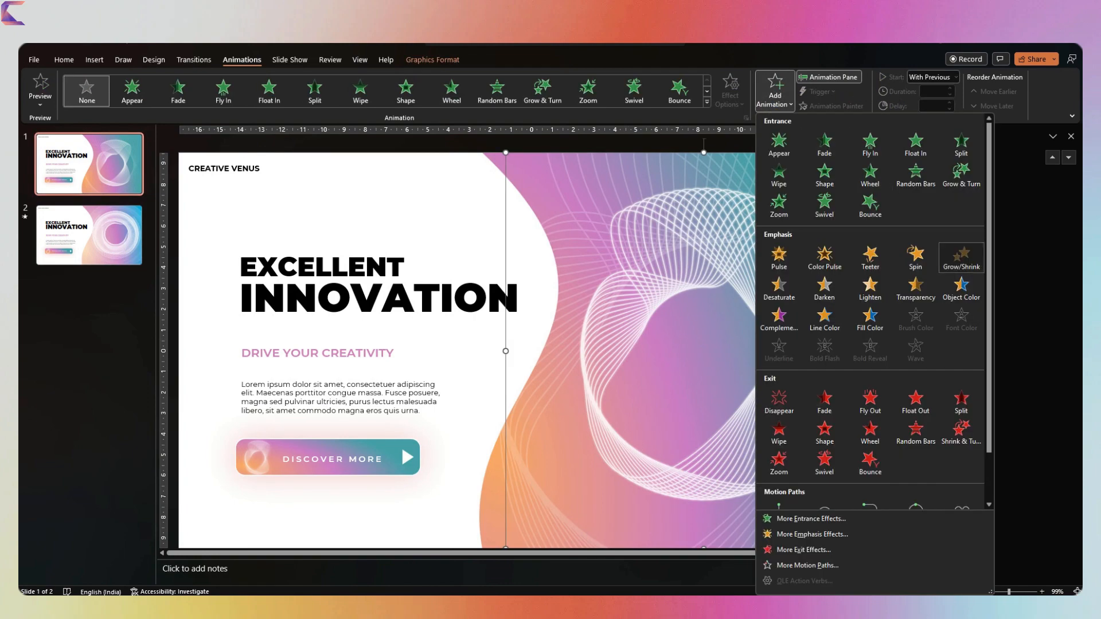
{"action": "left_click", "coordinate": [961, 256]}
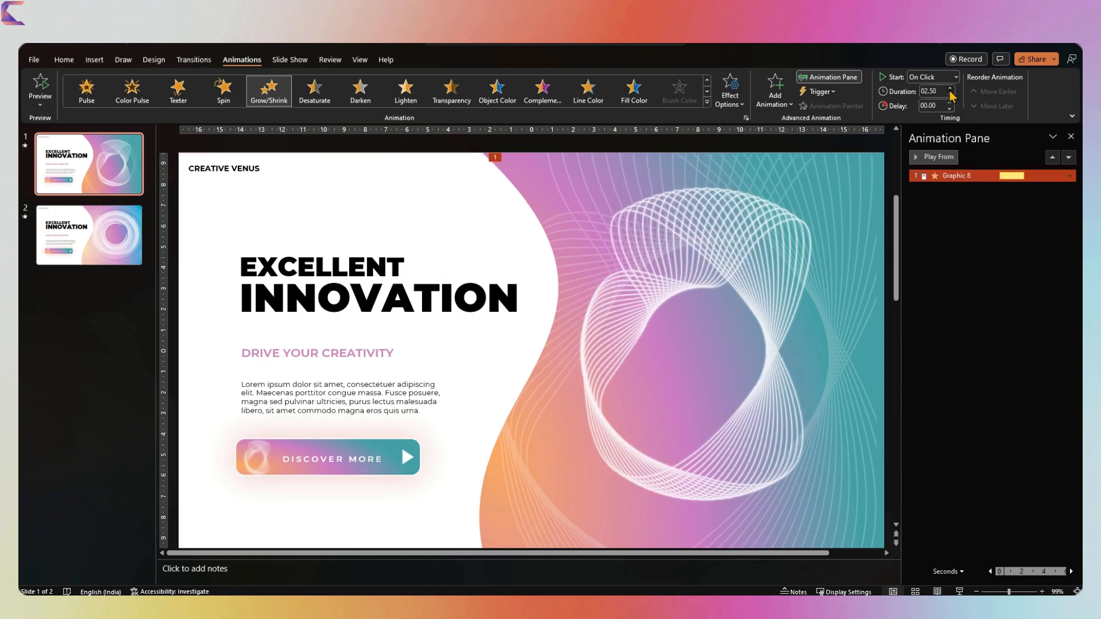
{"action": "left_click", "coordinate": [955, 76]}
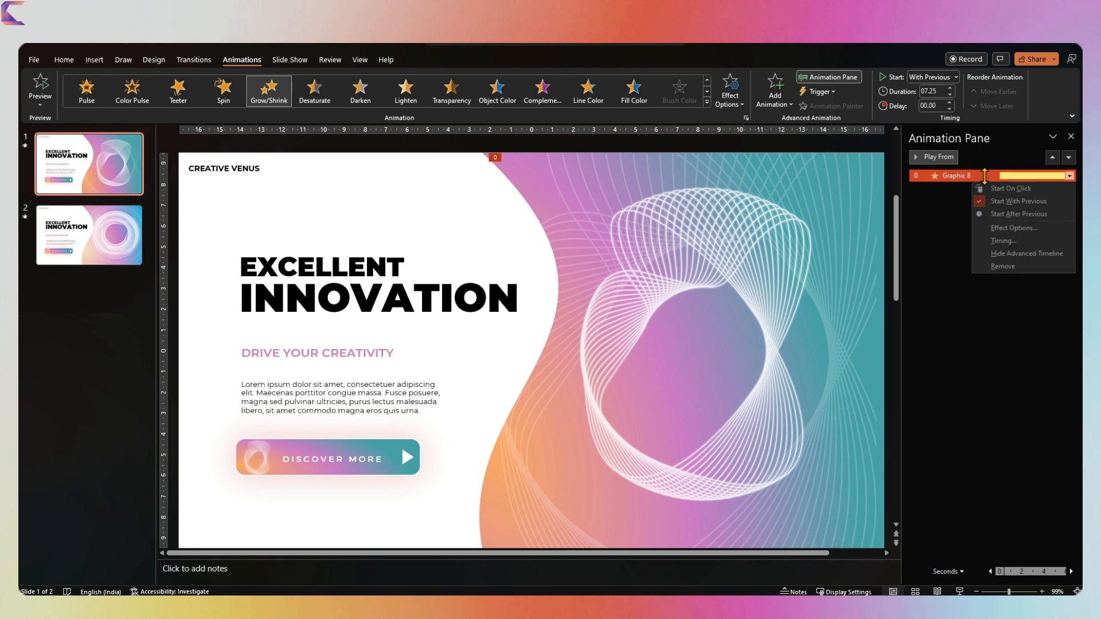
{"action": "left_click", "coordinate": [1014, 227]}
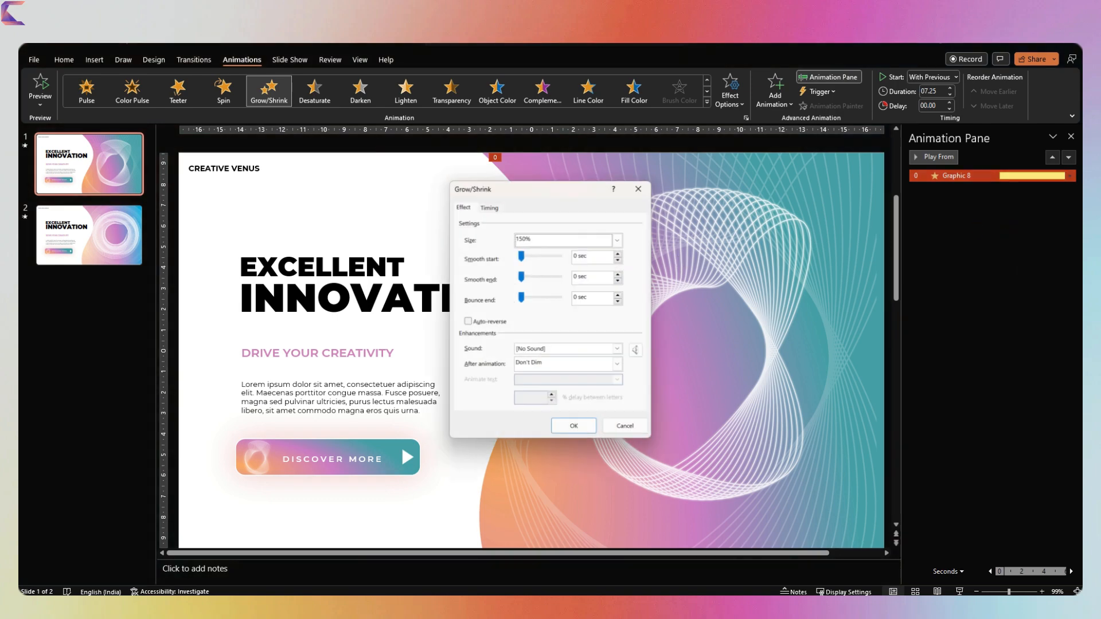
{"action": "left_click_drag", "start_coordinate": [522, 278], "coordinate": [541, 278]}
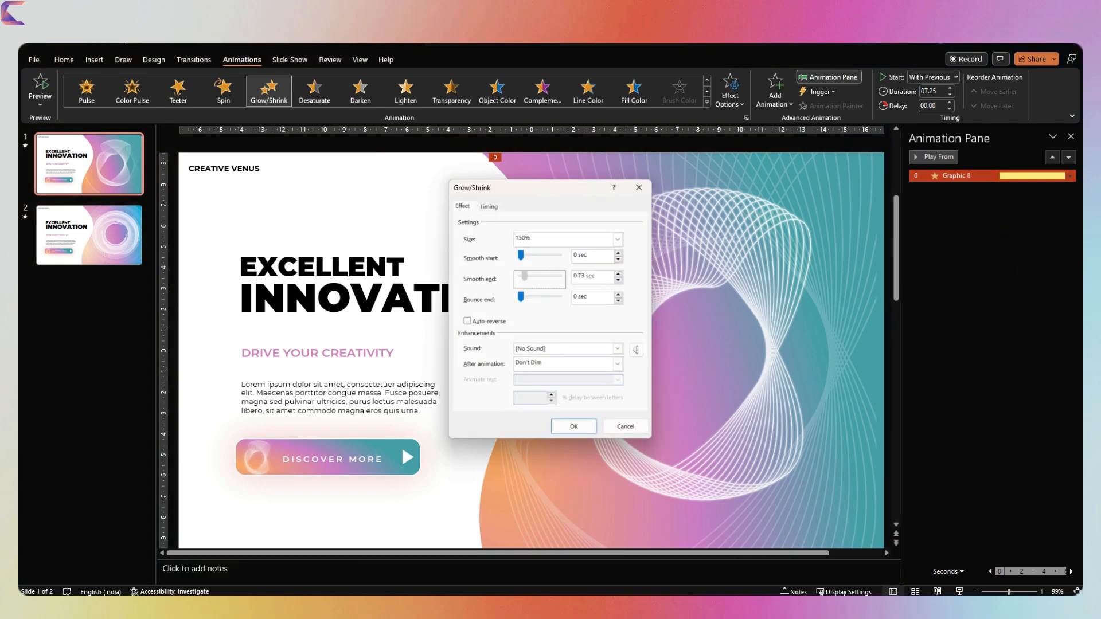
{"action": "left_click_drag", "start_coordinate": [530, 278], "coordinate": [556, 278]}
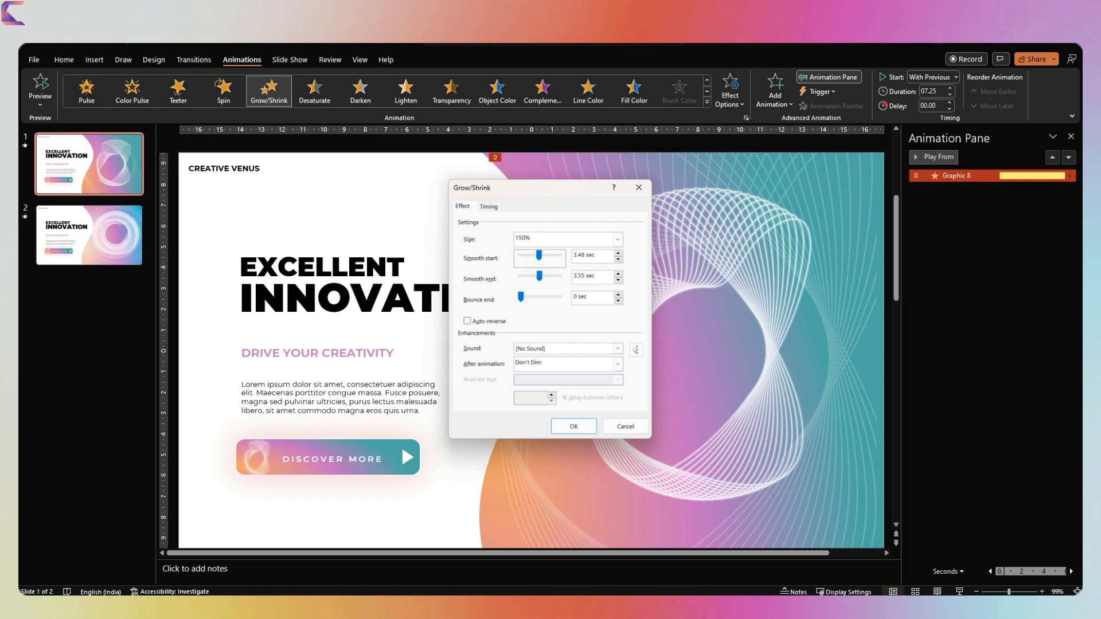
Time the Grow/Shrink With Previous over 7.25 s, repeating until the slide ends
{"action": "left_click", "coordinate": [488, 207]}
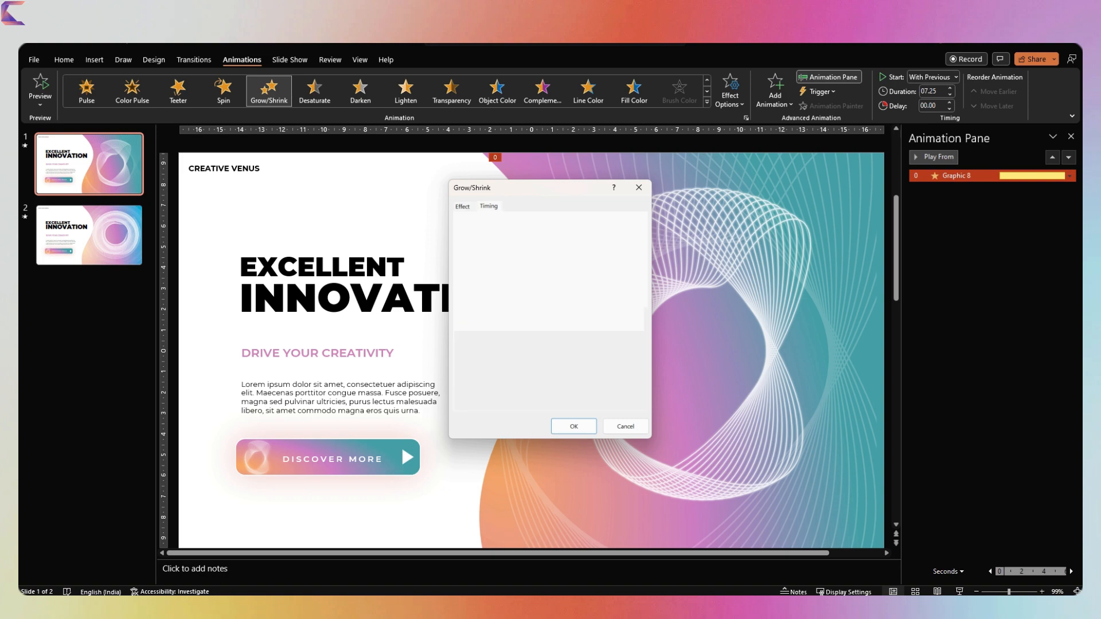
{"action": "left_click", "coordinate": [488, 206]}
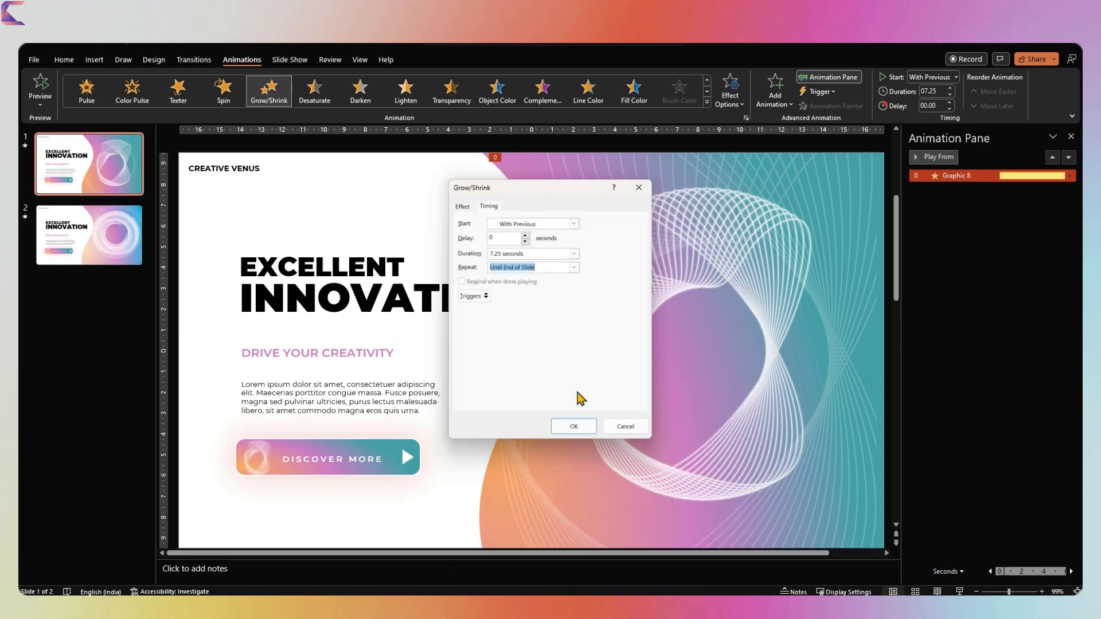
{"action": "left_click", "coordinate": [573, 426]}
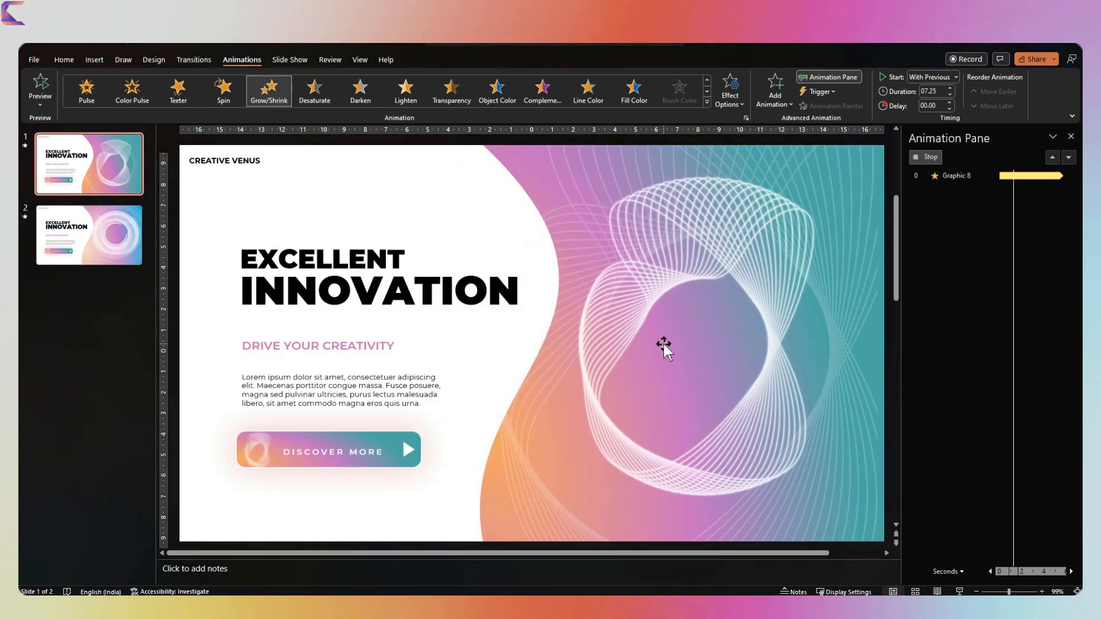